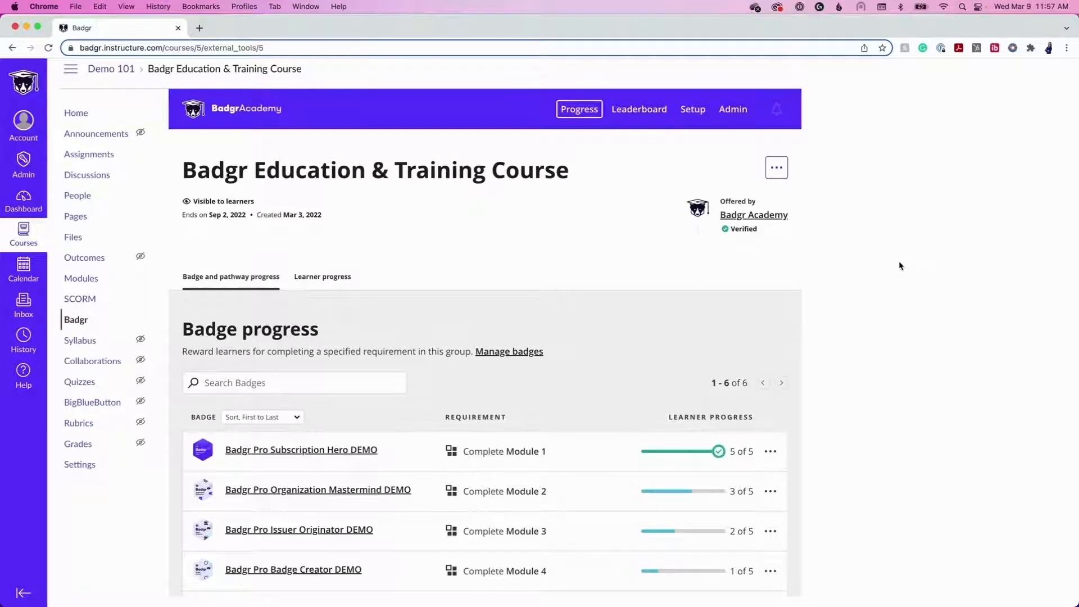
Browse each learner's progress, then return to the badge and pathway progress overview.
scroll(down, 3)
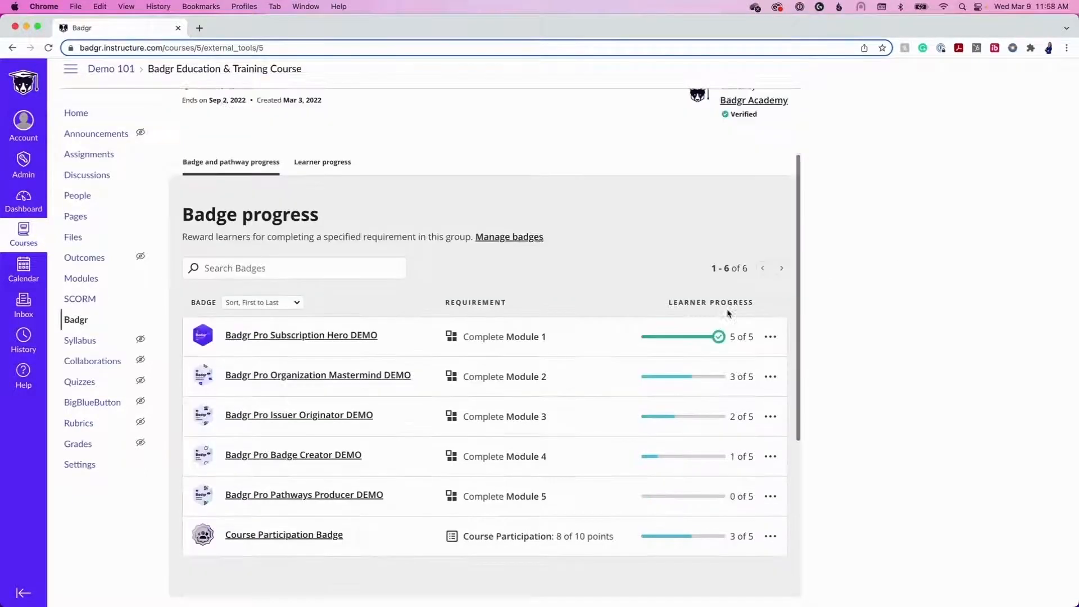
scroll(down, 3)
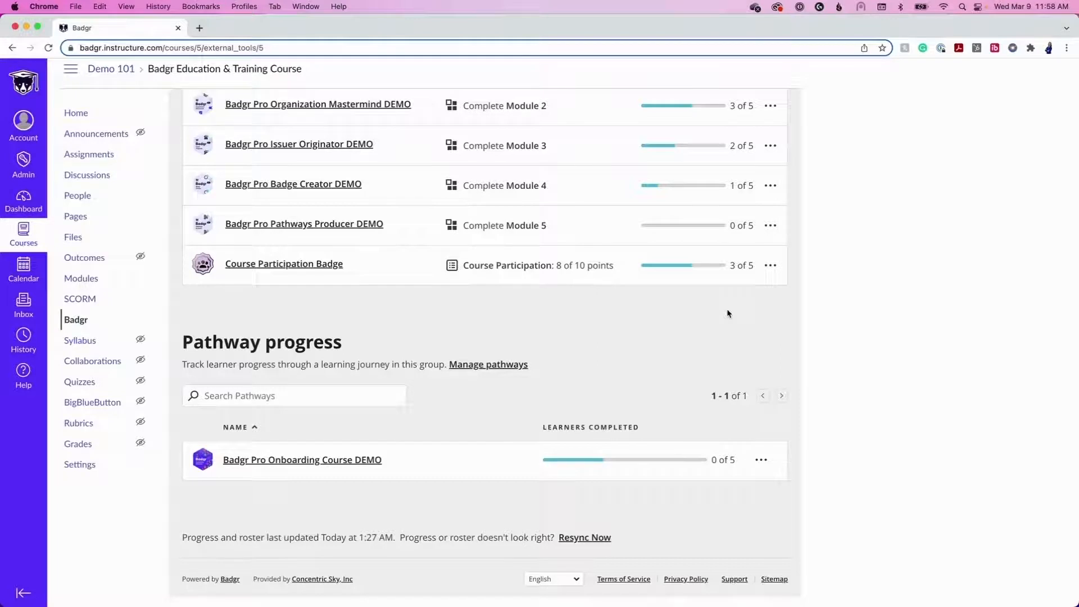
scroll(up, 3)
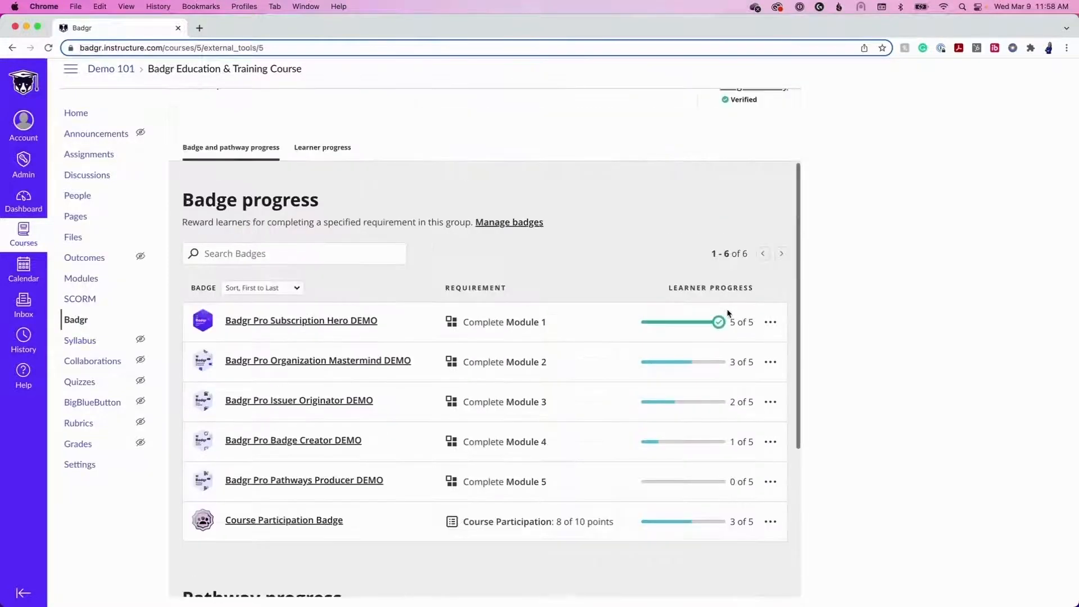
scroll(up, 3)
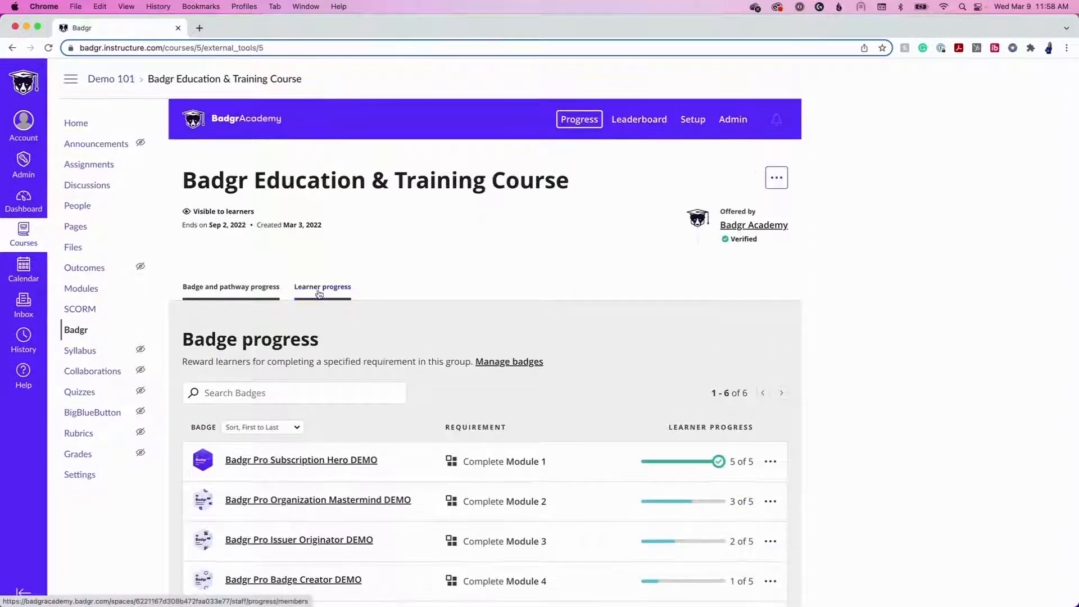
click(322, 287)
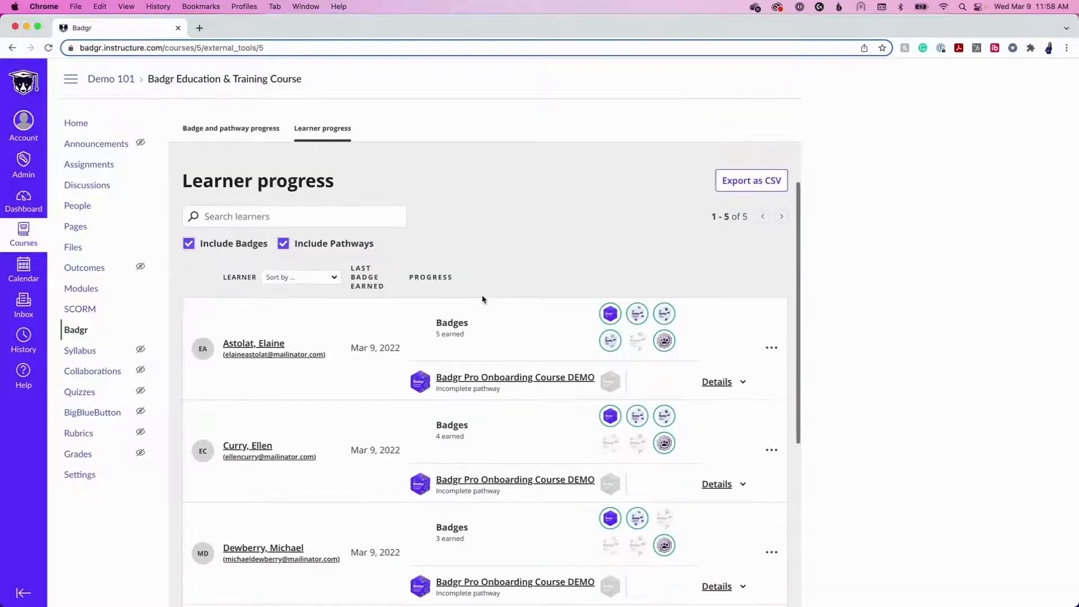
scroll(down, 3)
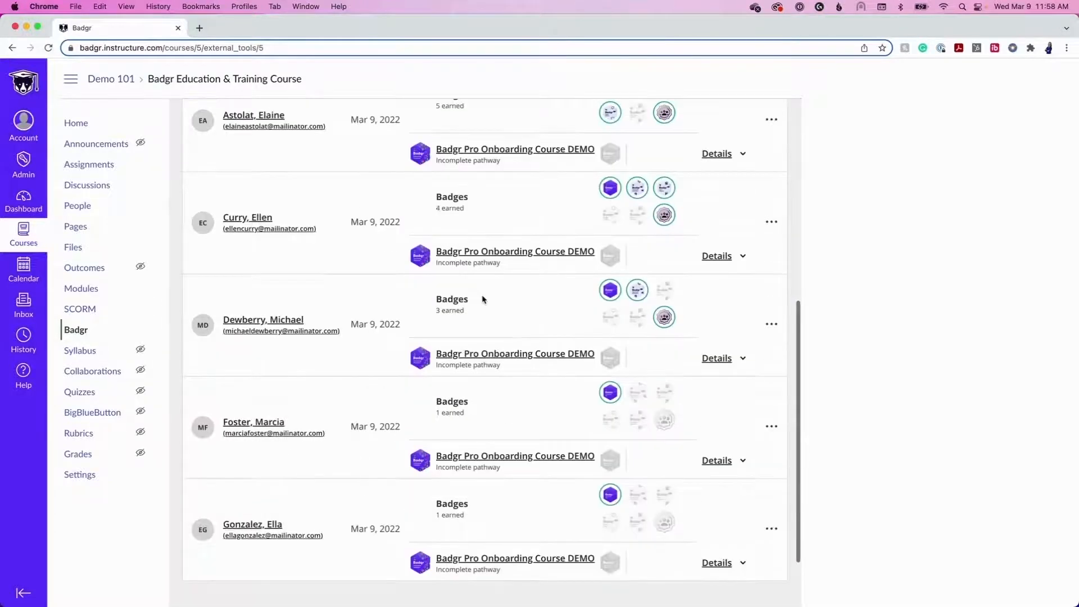
scroll(down, 3)
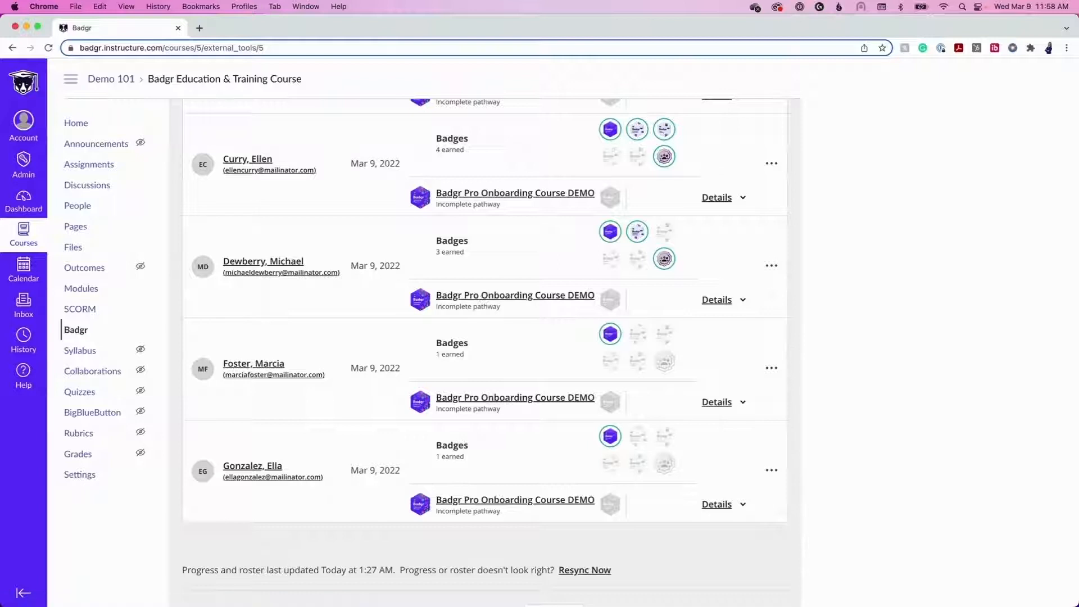
click(579, 119)
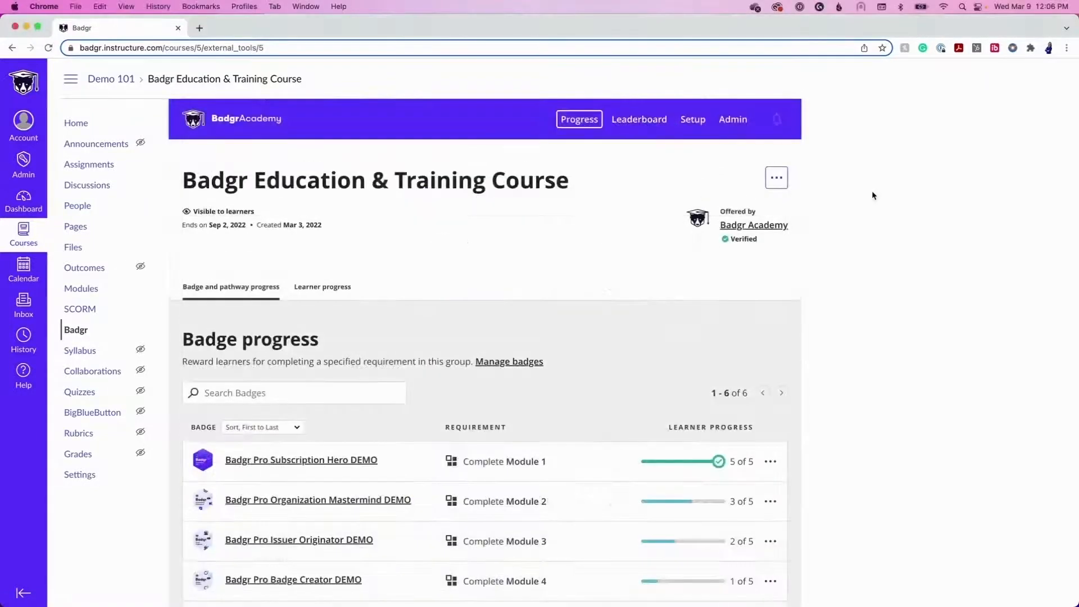
mouse_move(862, 196)
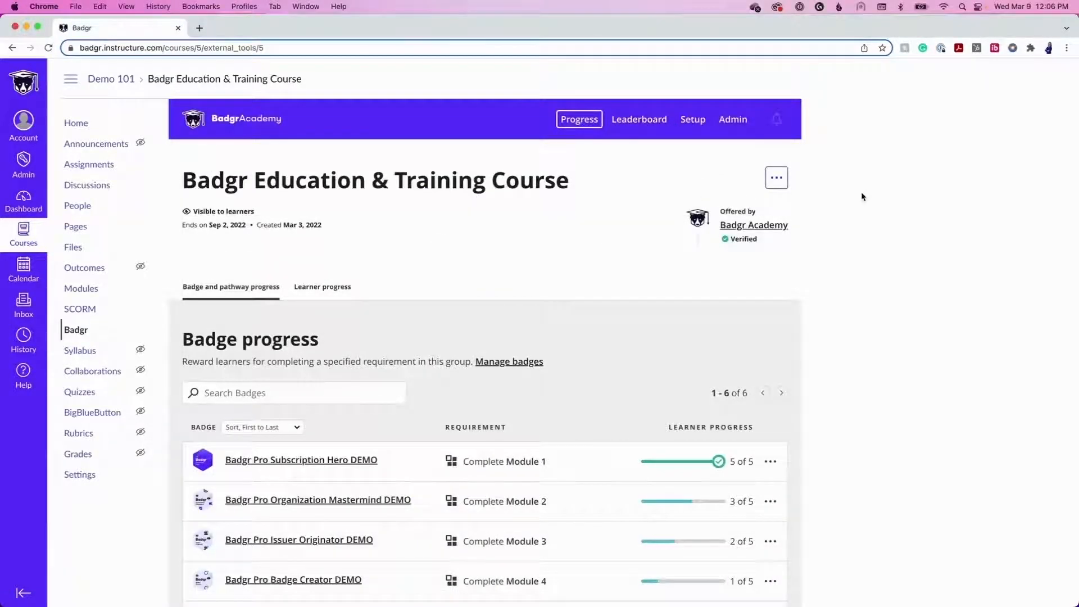
Show the course leaderboard and review its display options, closing them unchanged.
click(638, 119)
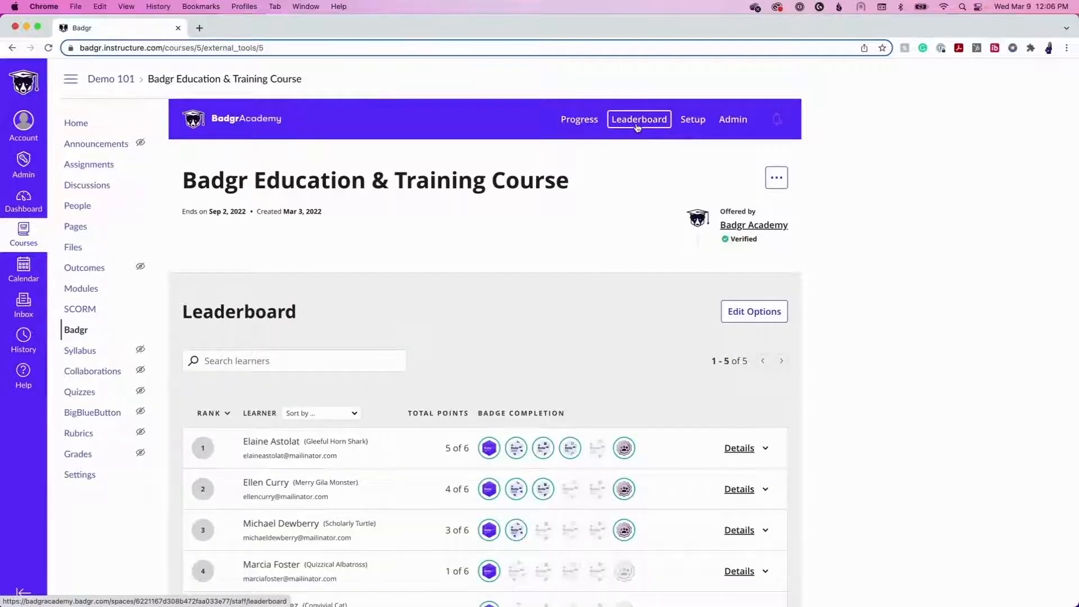
mouse_move(637, 141)
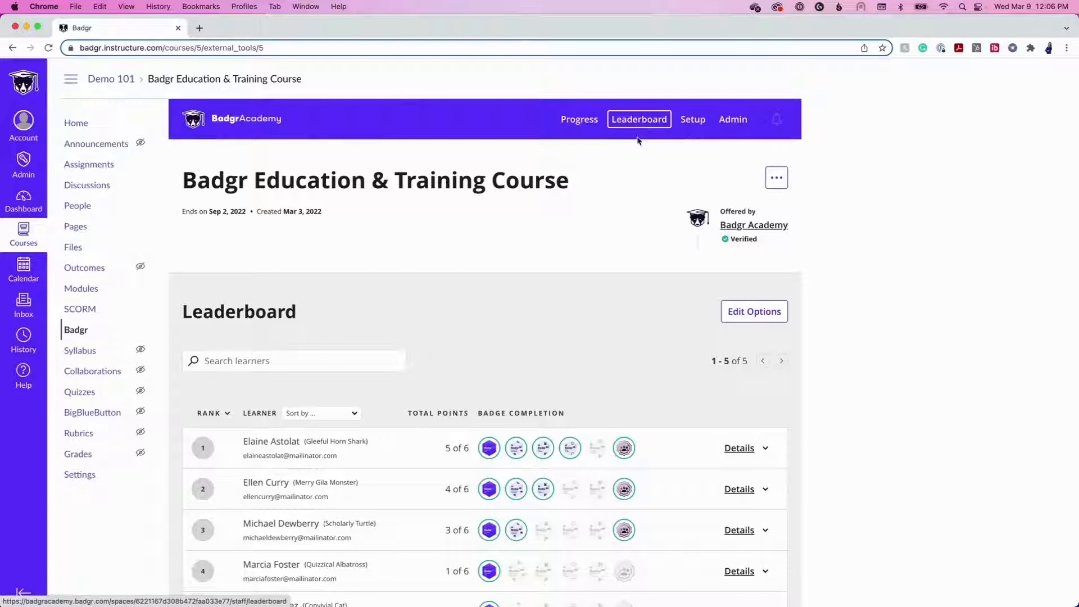
scroll(down, 3)
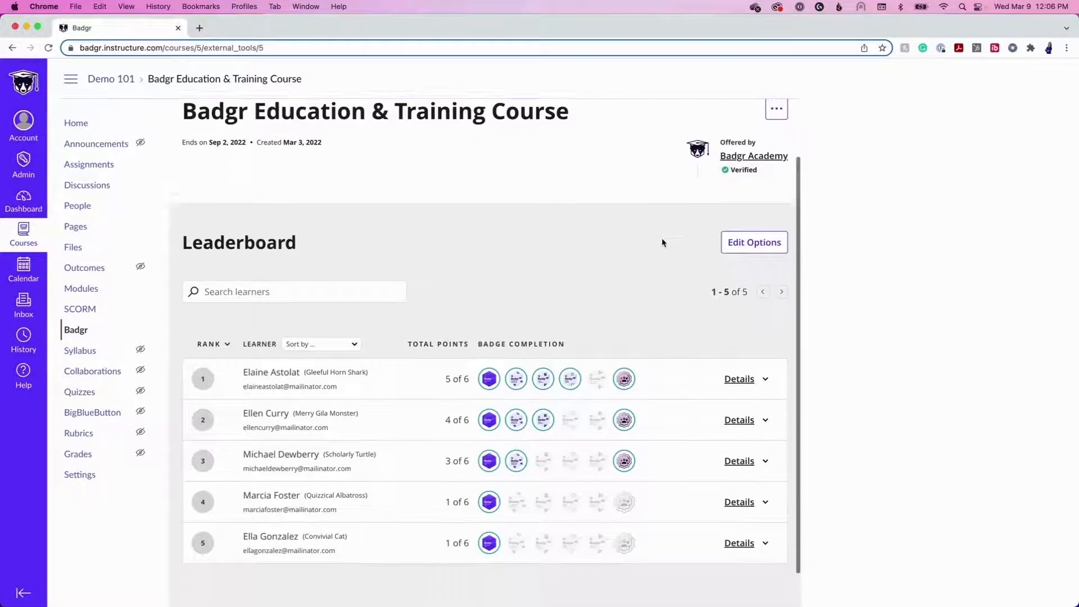
scroll(down, 3)
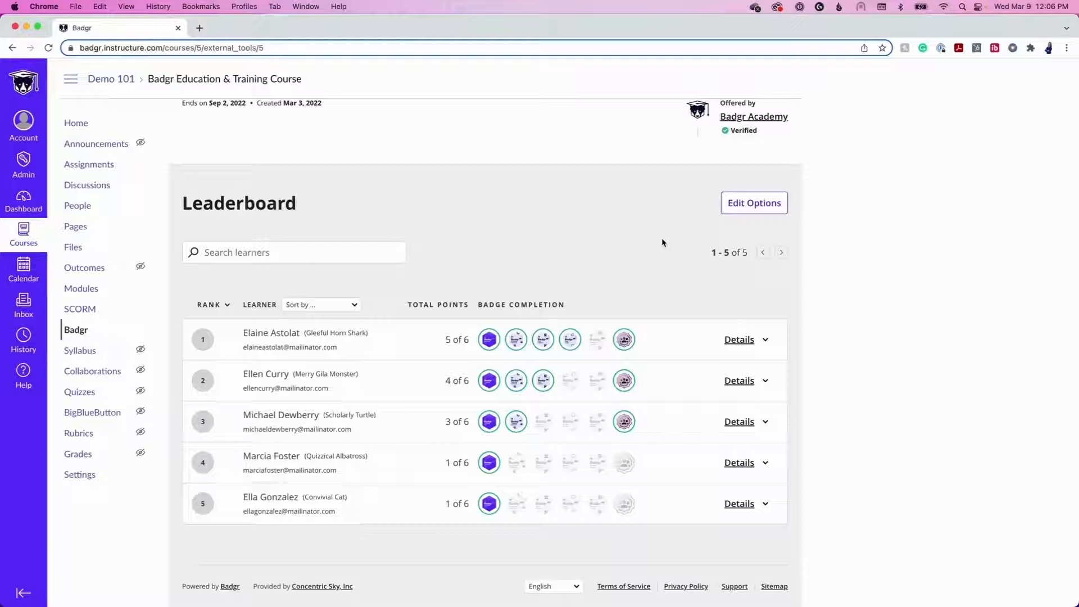
click(753, 202)
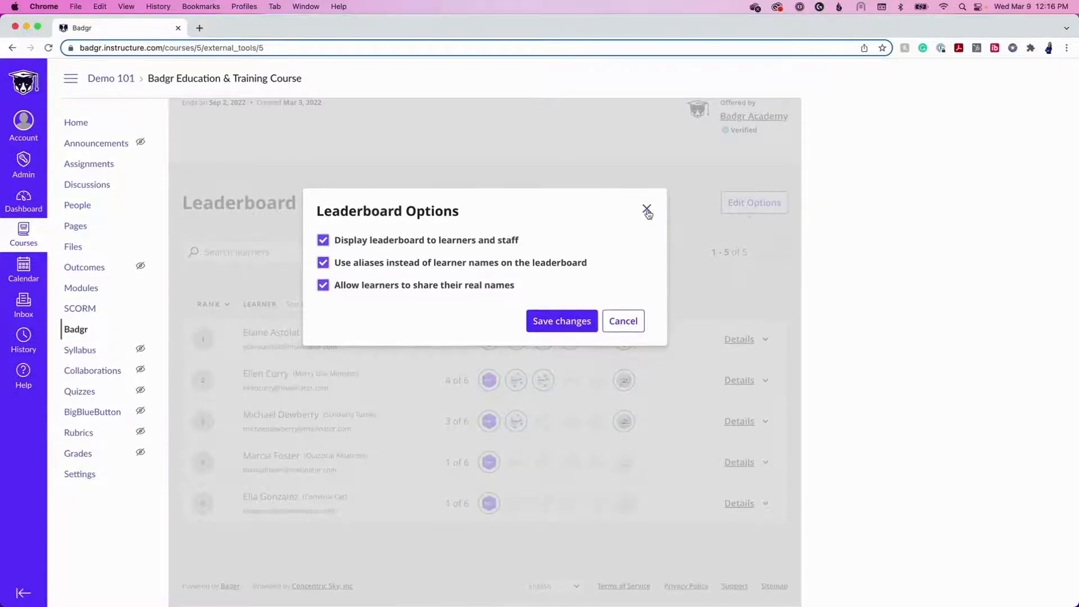
click(646, 208)
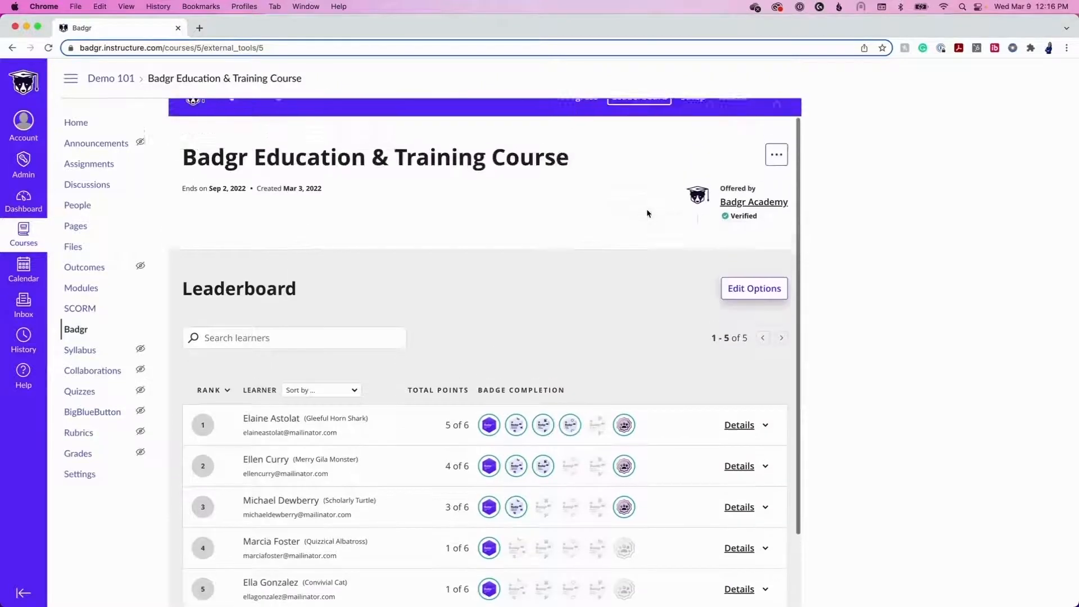
scroll(up, 3)
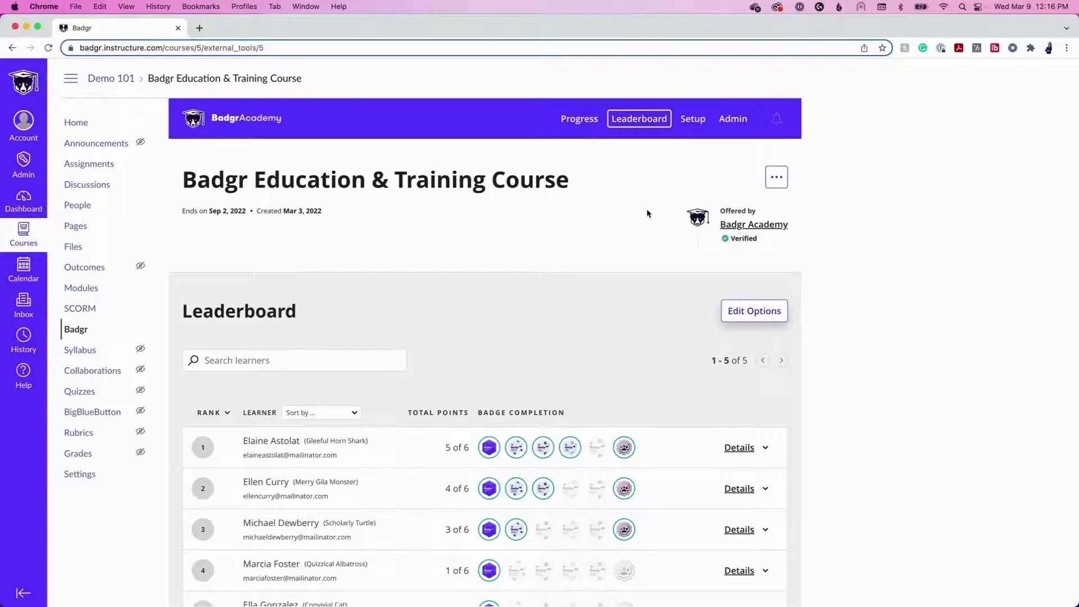
mouse_move(578, 118)
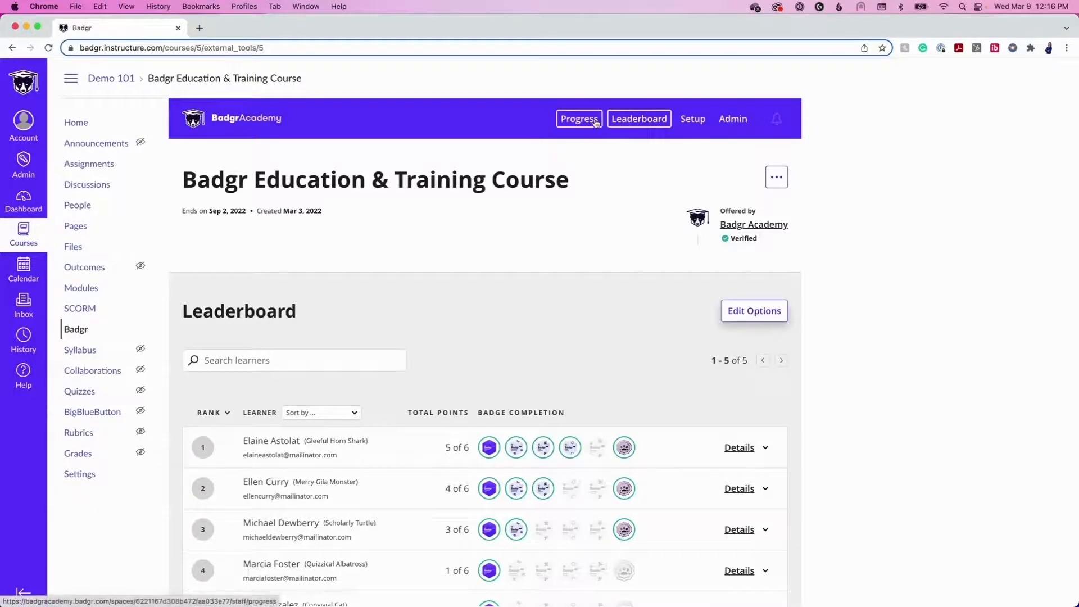
Raise the Subscription Hero badge's Module 1 leaderboard points from 1 to 3.
click(579, 118)
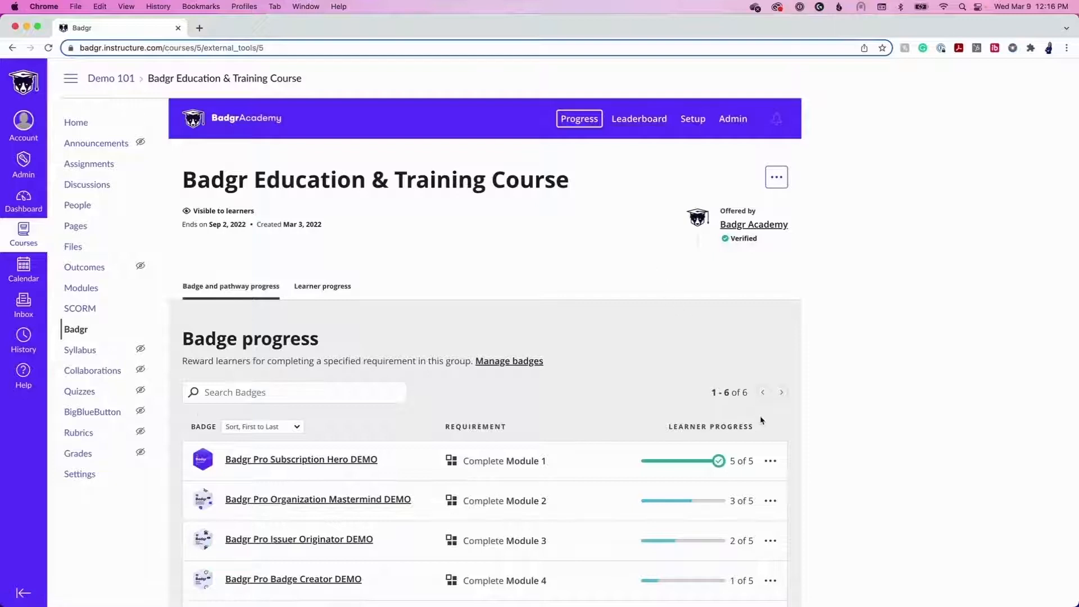
click(770, 461)
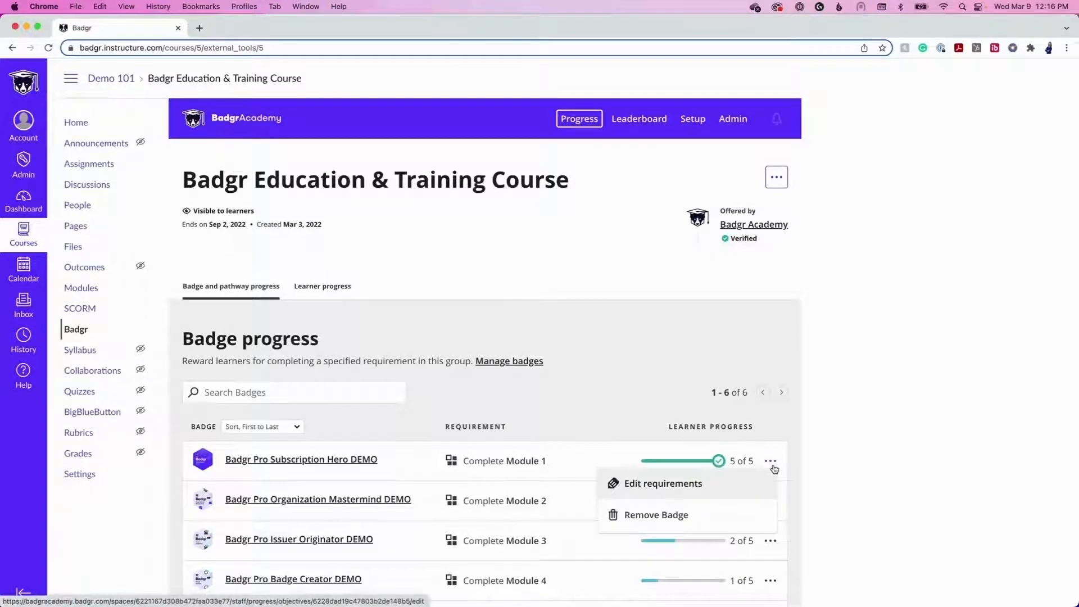
mouse_move(743, 488)
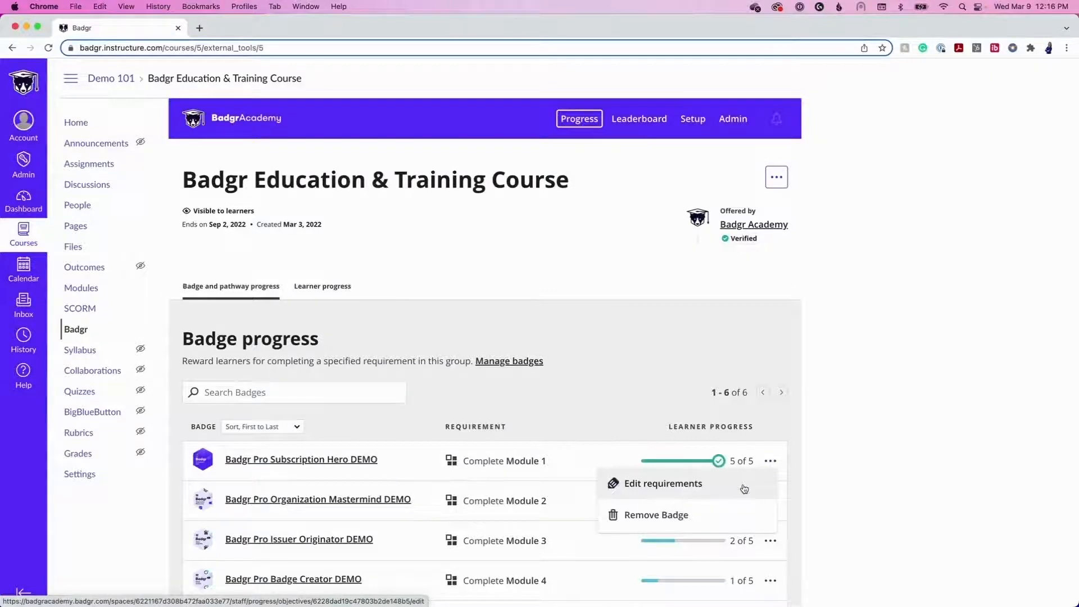
click(662, 483)
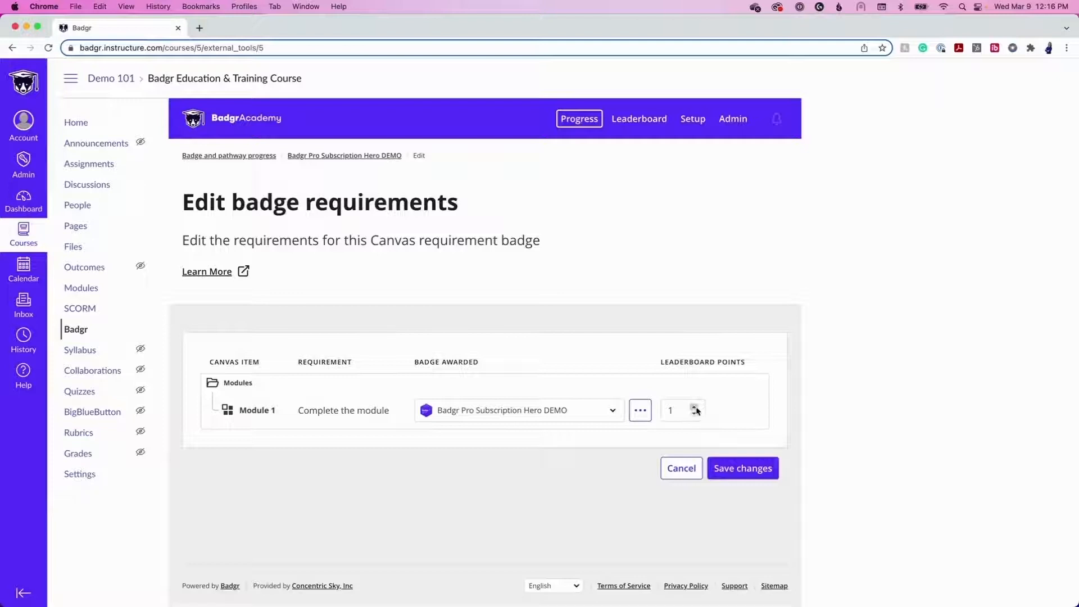
click(694, 407)
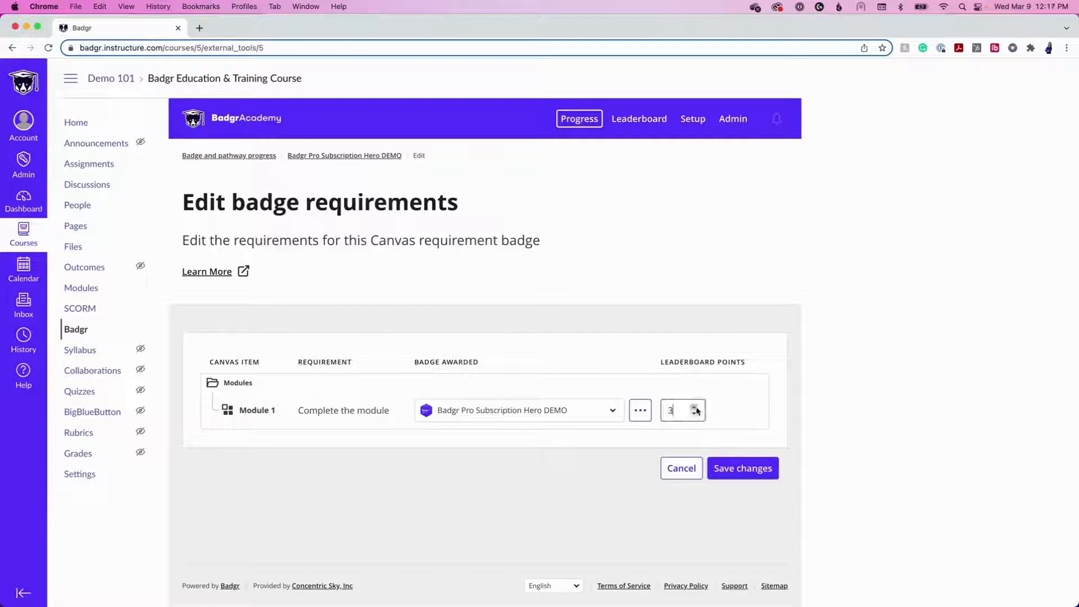
click(742, 468)
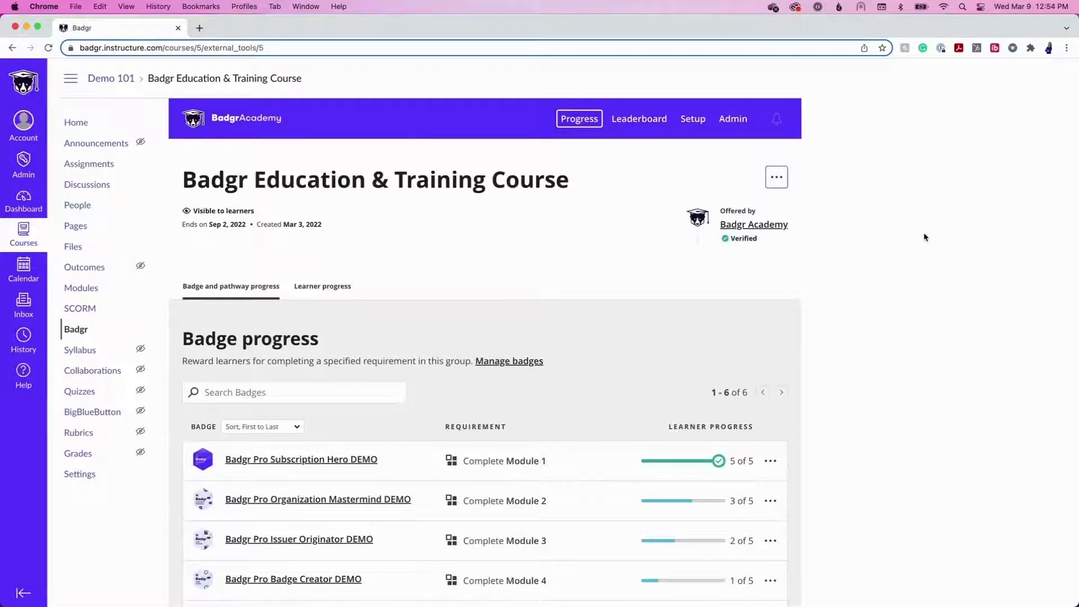
mouse_move(748, 323)
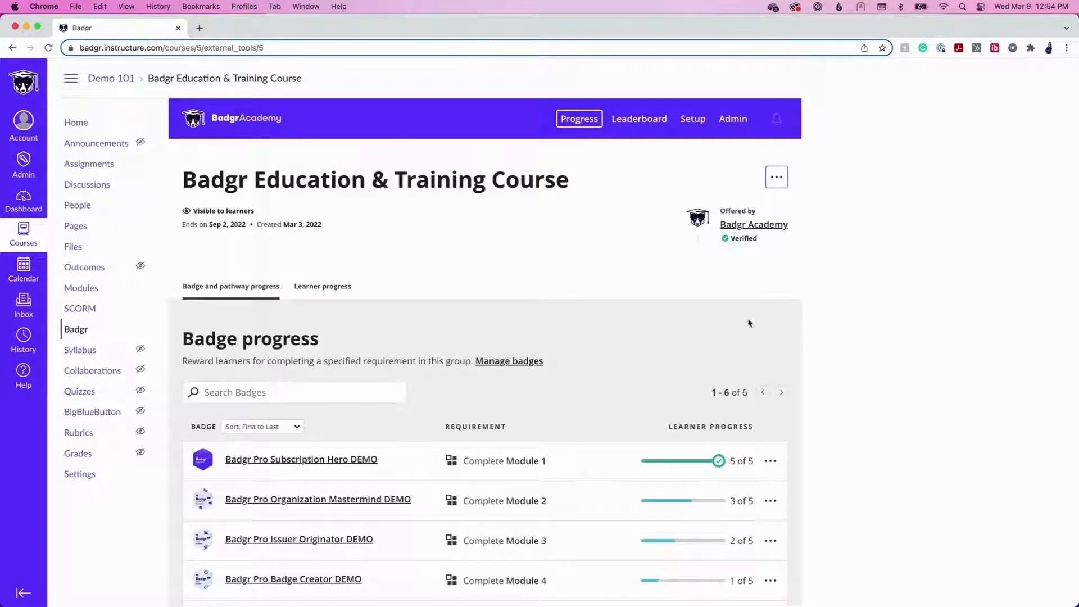
Show learner Elaine Astolat's 67% progress on the Onboarding Course DEMO pathway.
scroll(down, 3)
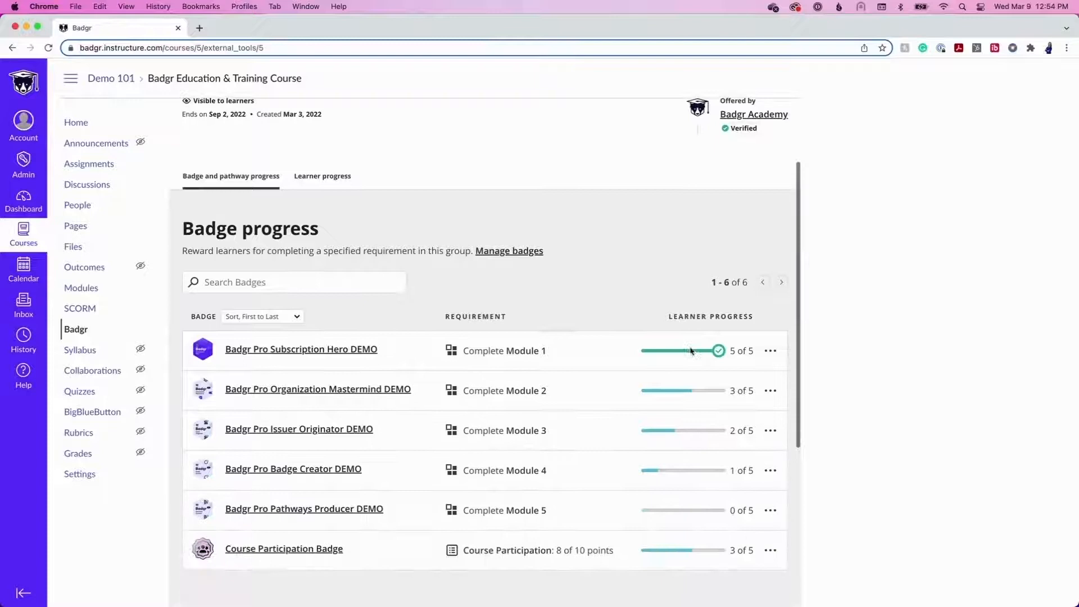
scroll(down, 3)
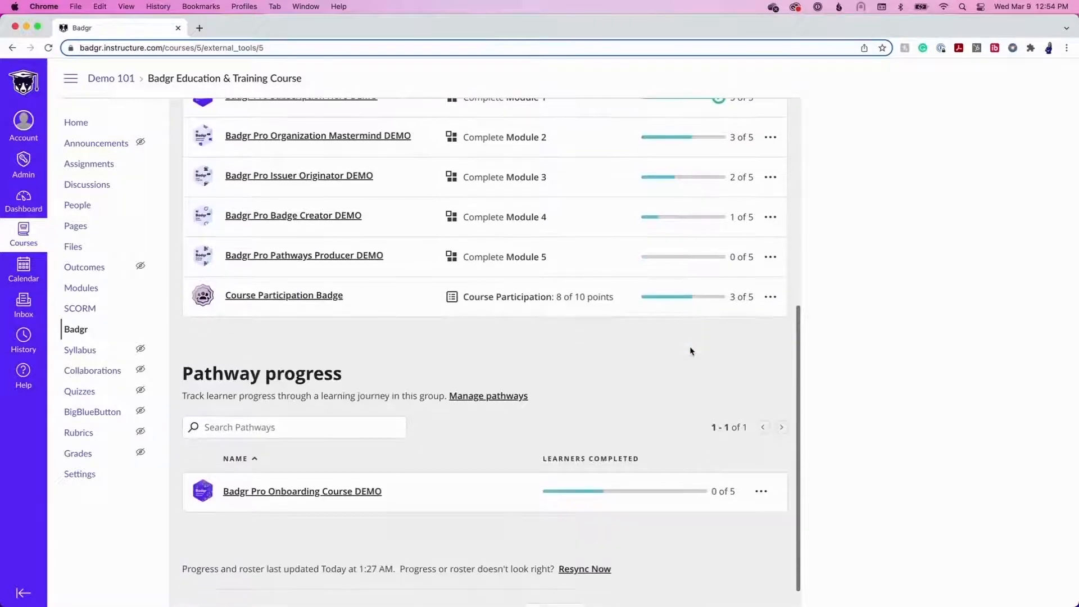
scroll(down, 3)
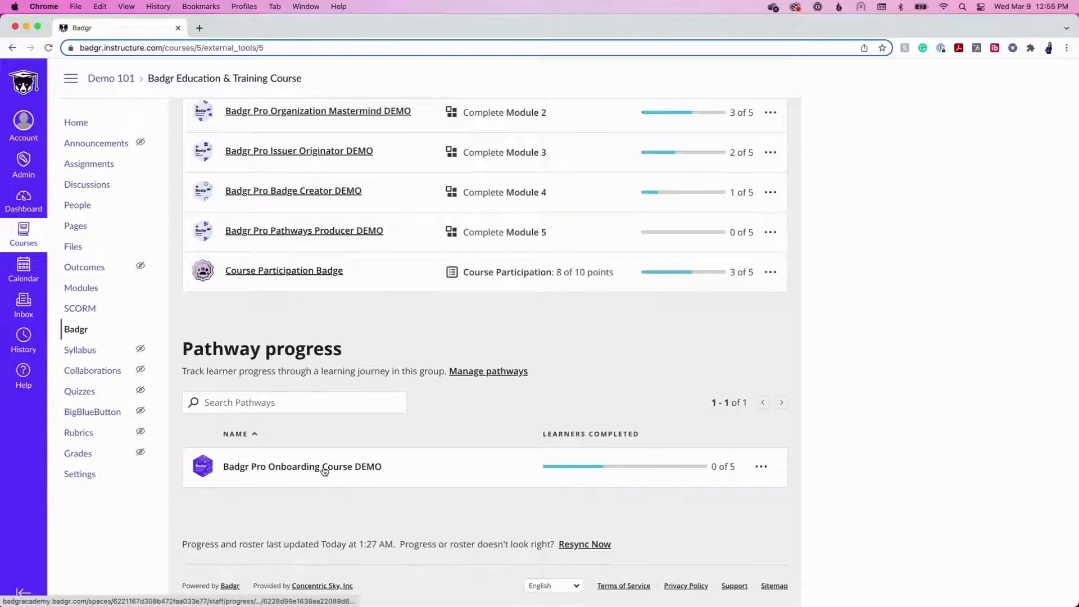
click(301, 465)
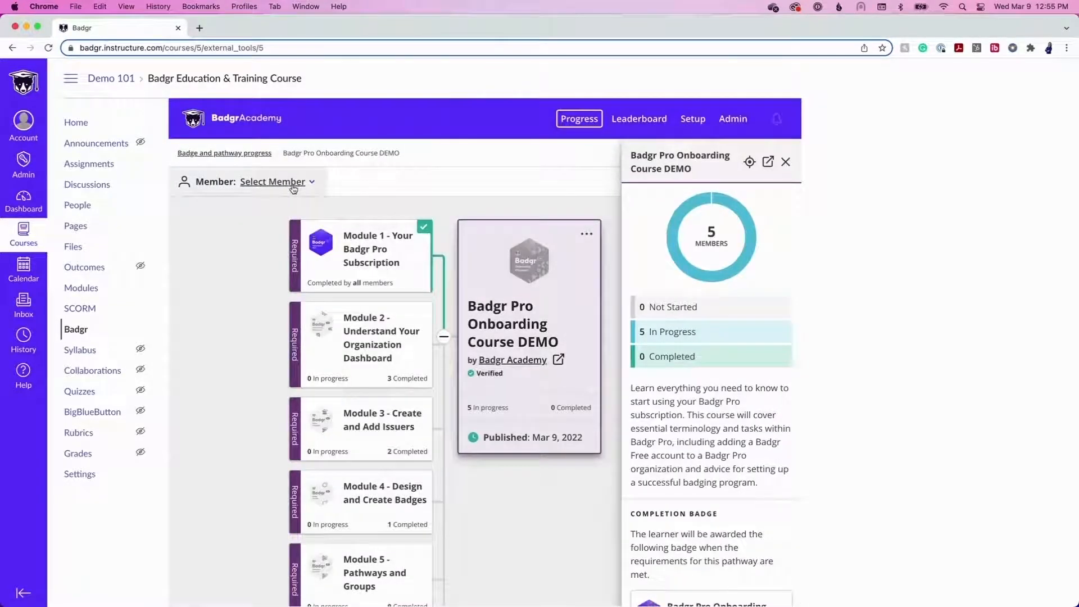
click(273, 181)
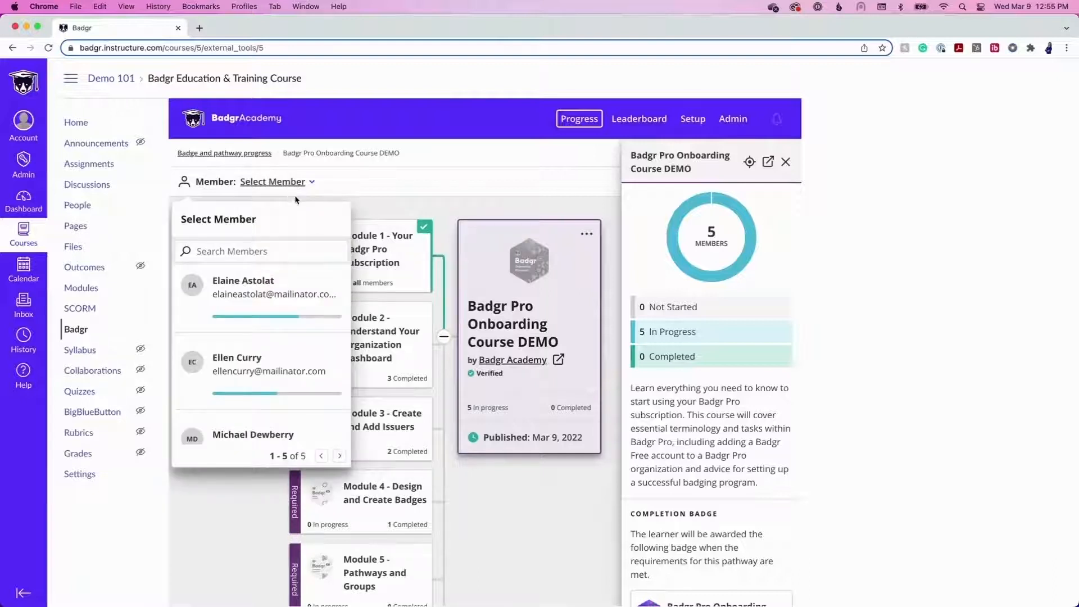
click(242, 287)
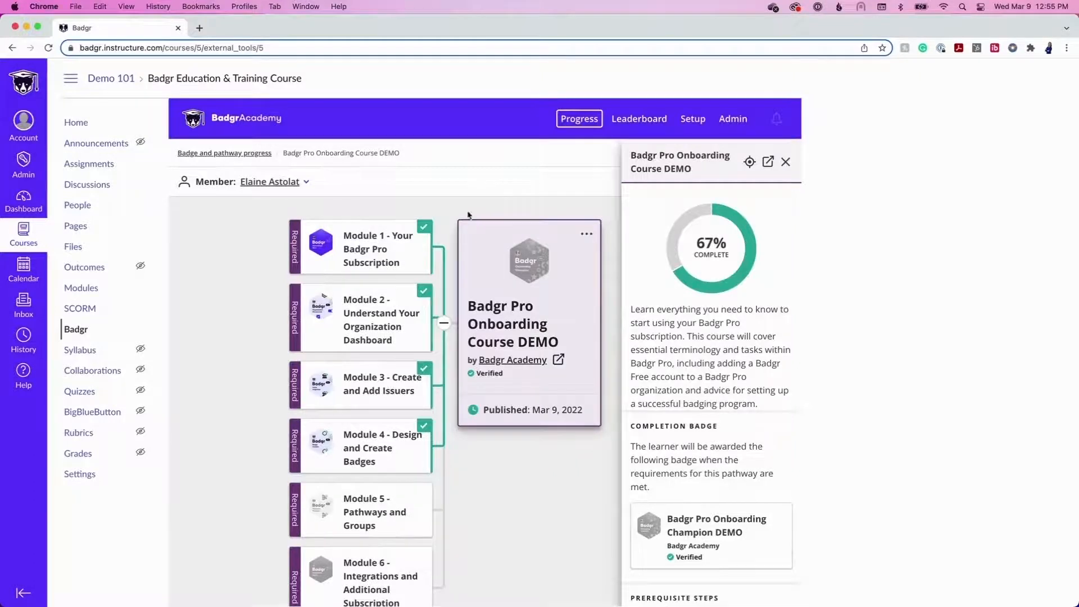
mouse_move(1010, 264)
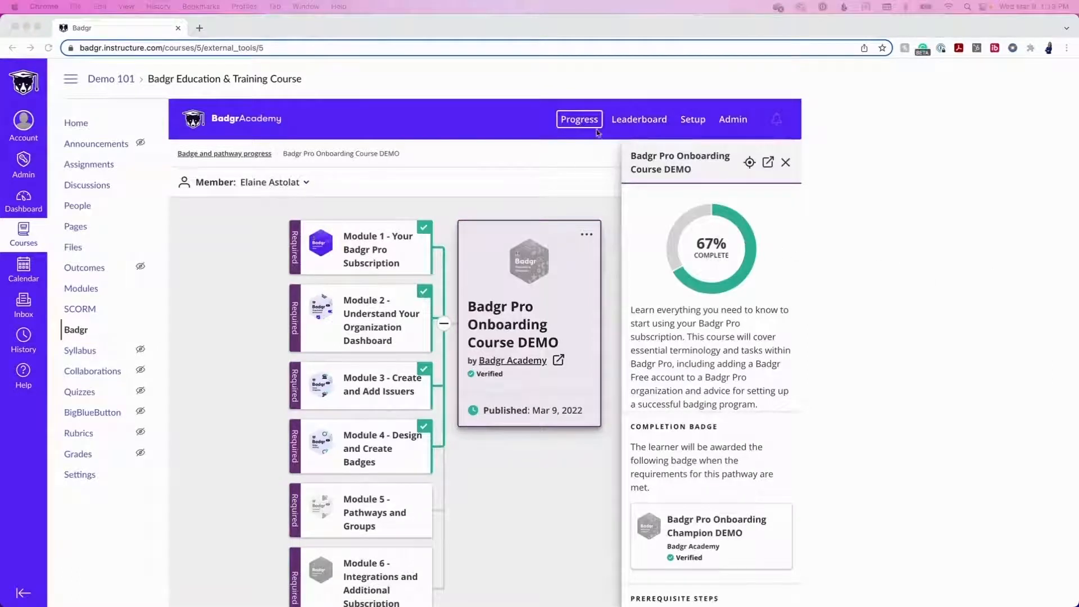
List the course's pathways in Setup and dismiss the add-pathway picker without adding another.
click(692, 119)
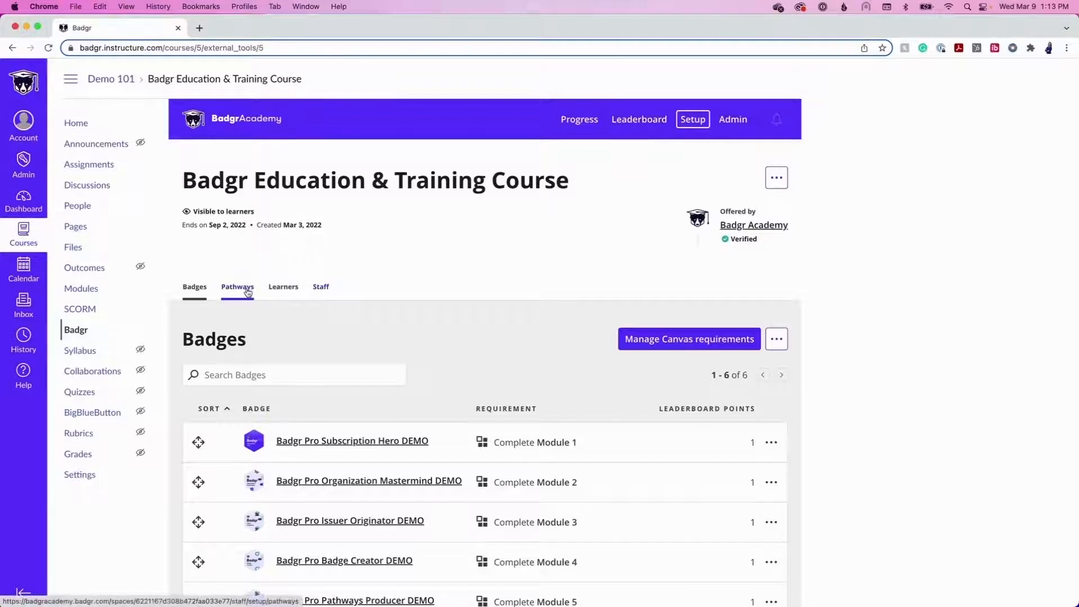
click(237, 286)
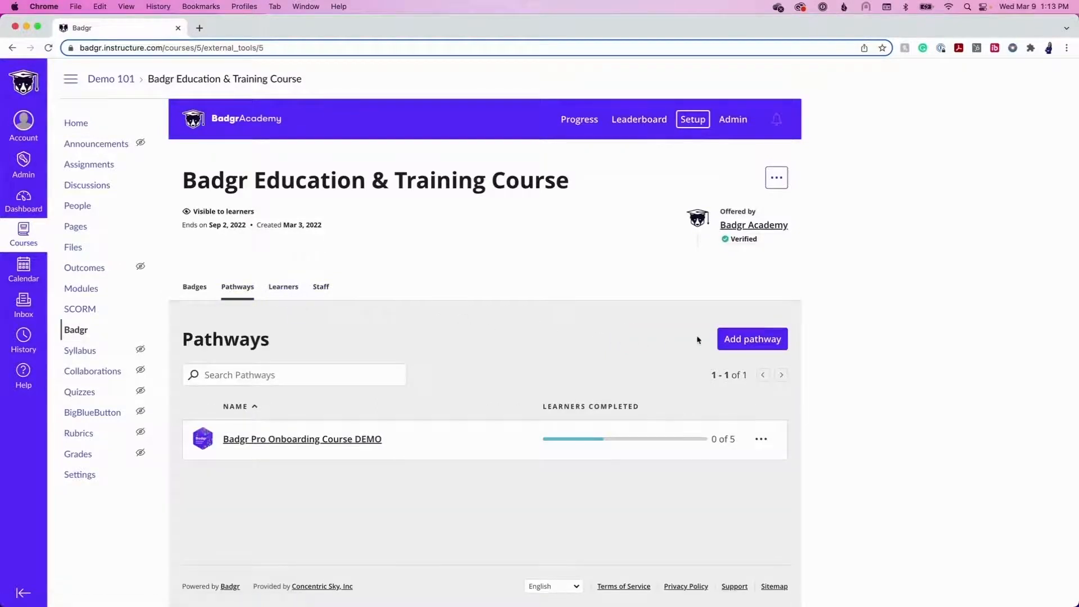
click(751, 338)
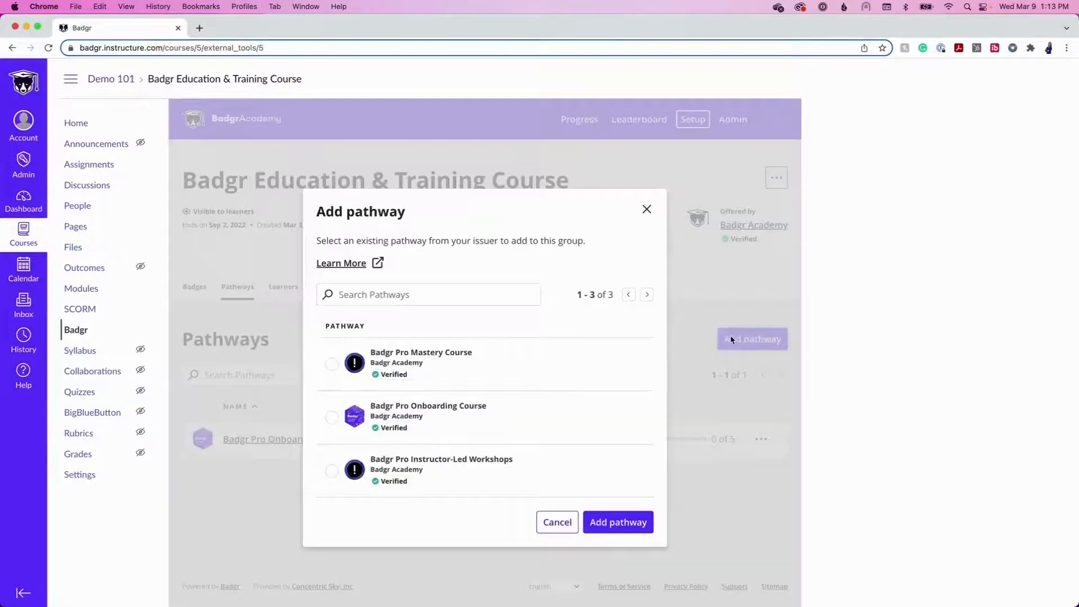
click(332, 417)
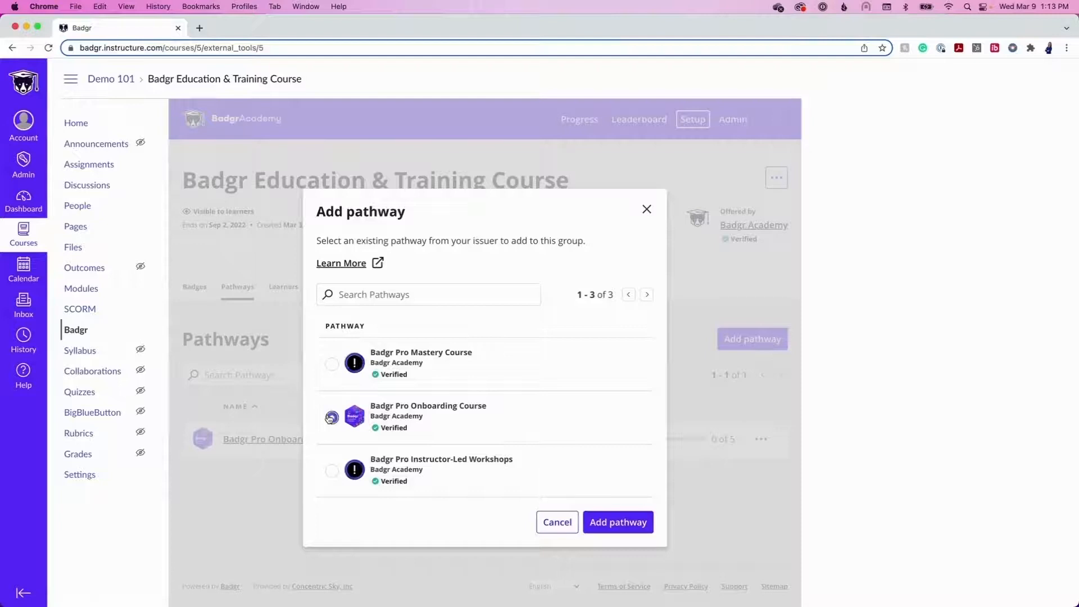
click(331, 417)
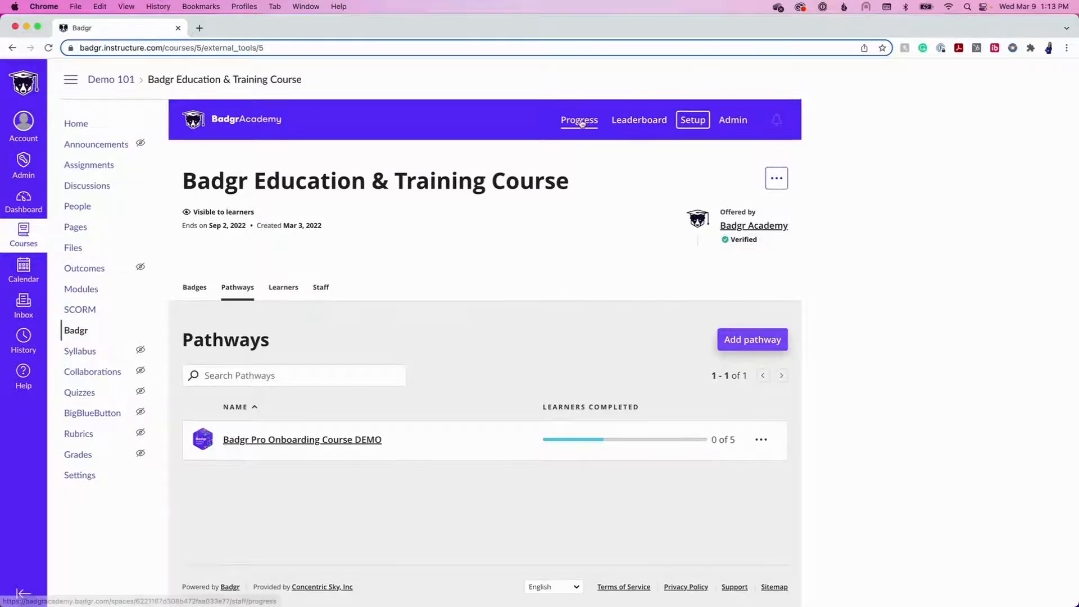
Review badge progress and the Onboarding Course DEMO pathway at 0 of 5 completed.
click(578, 119)
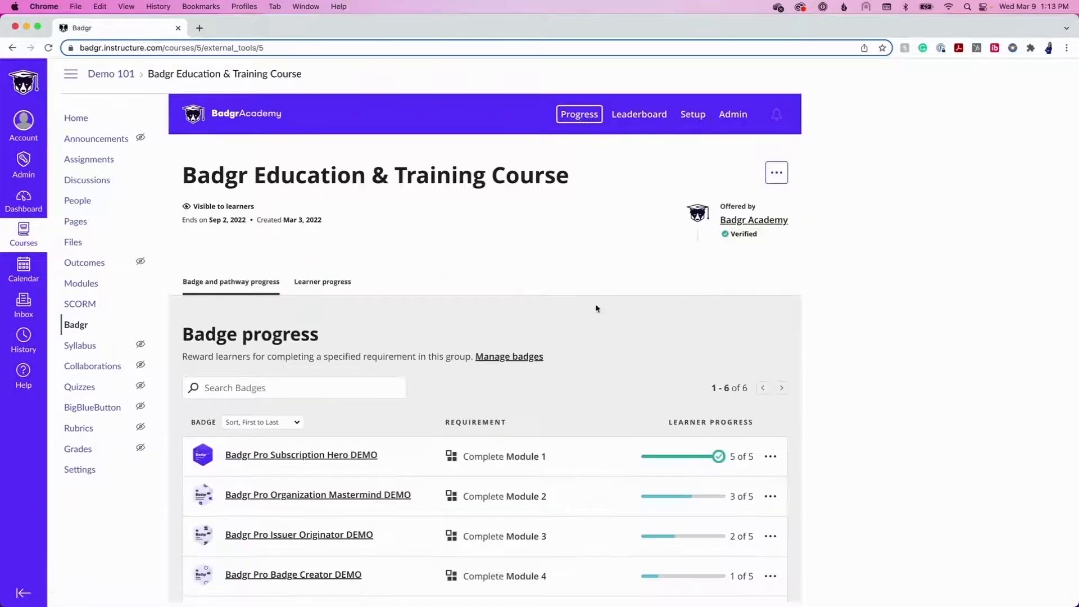
scroll(down, 3)
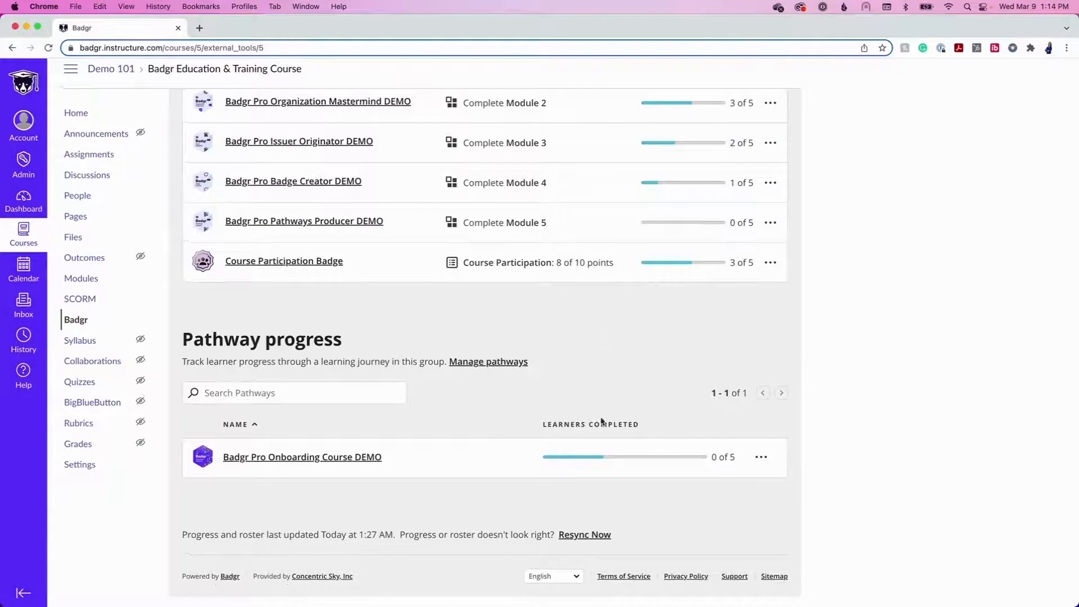
mouse_move(628, 500)
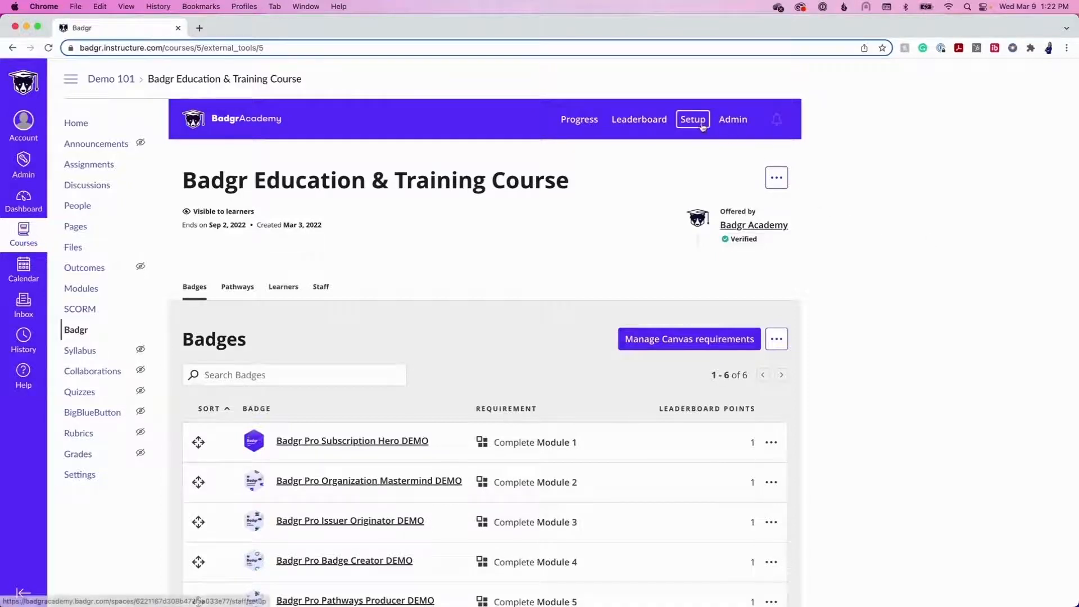
mouse_move(690, 269)
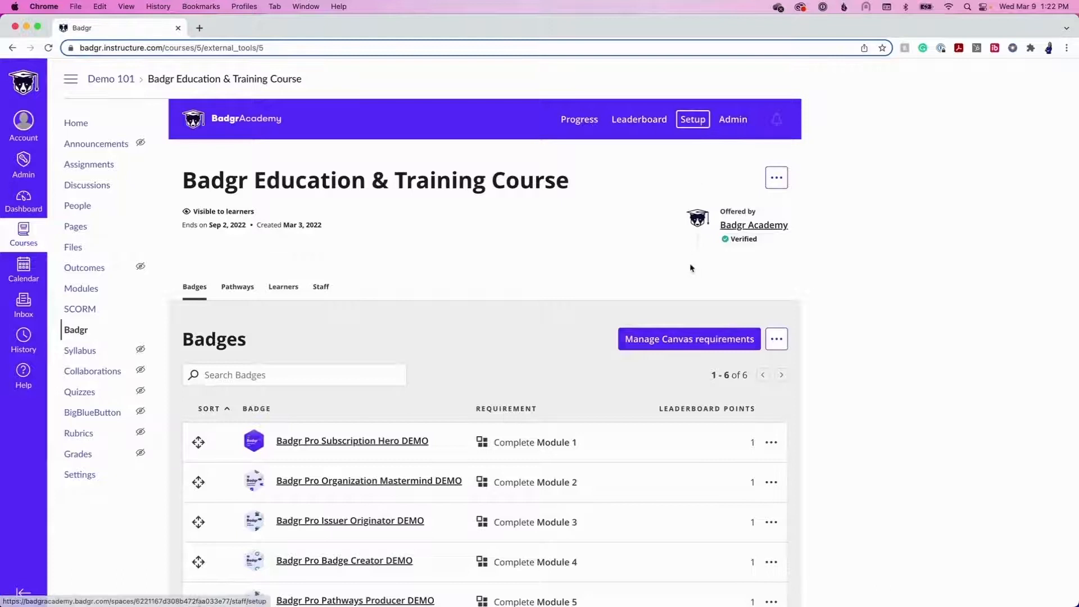
Tick Module 6 among the Canvas requirements and browse its badge choices without picking one.
click(688, 338)
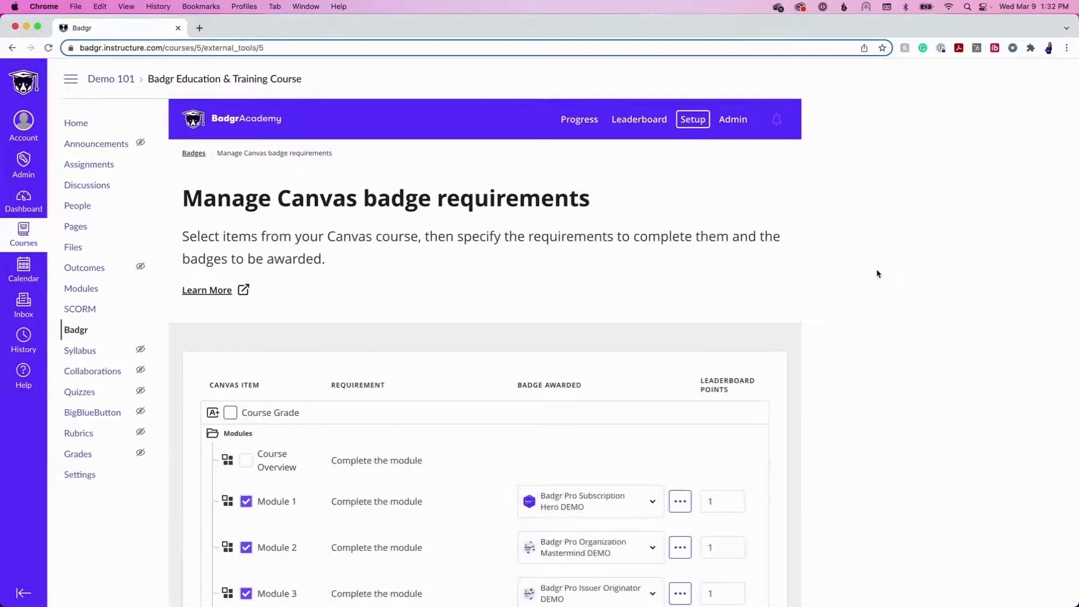
mouse_move(858, 279)
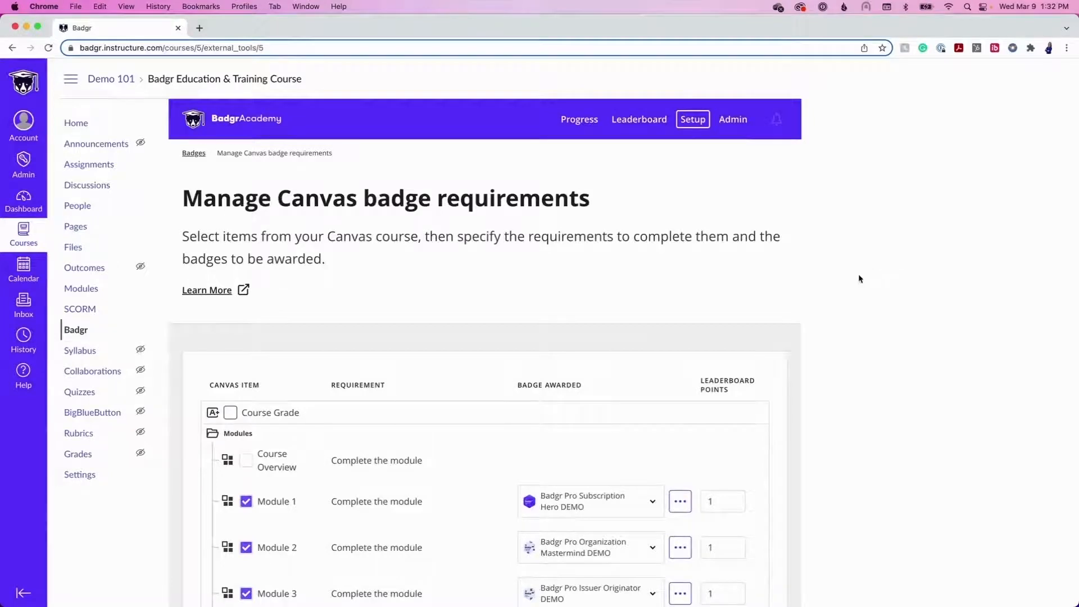
scroll(down, 3)
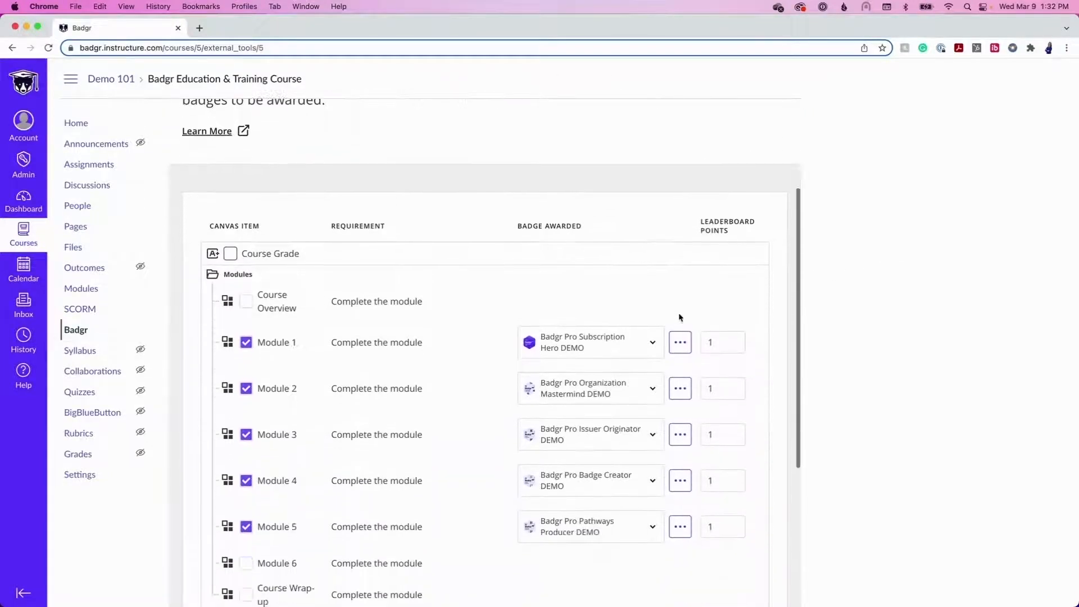
scroll(up, 3)
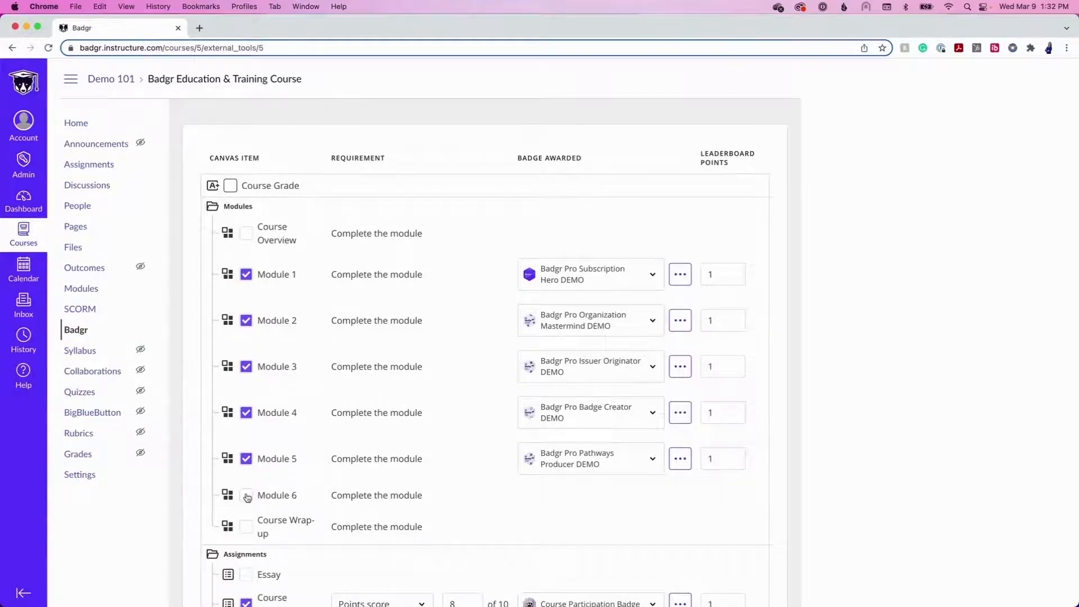
click(246, 494)
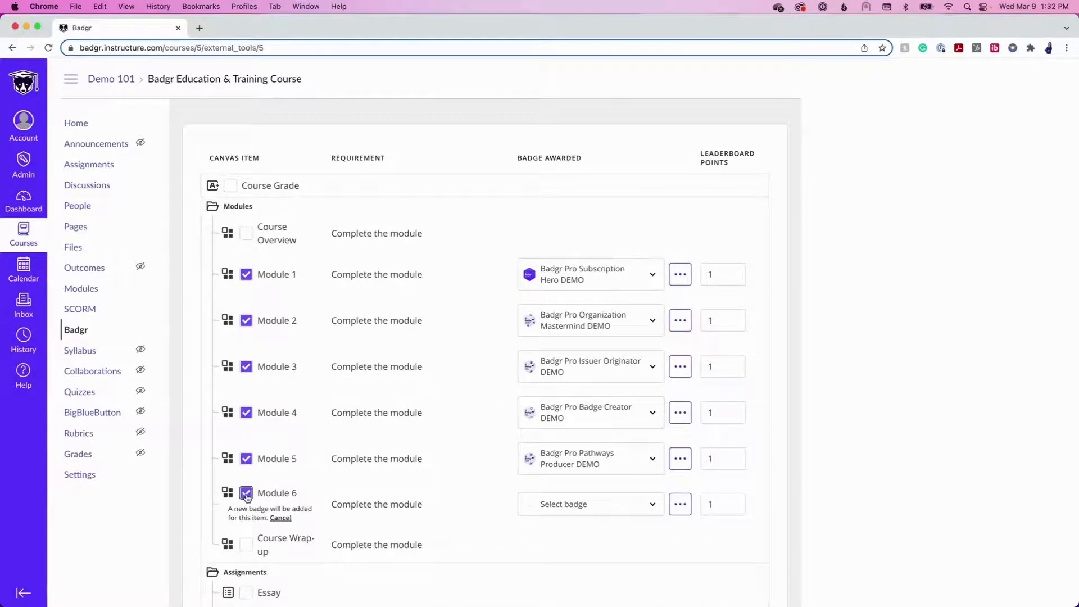
click(651, 273)
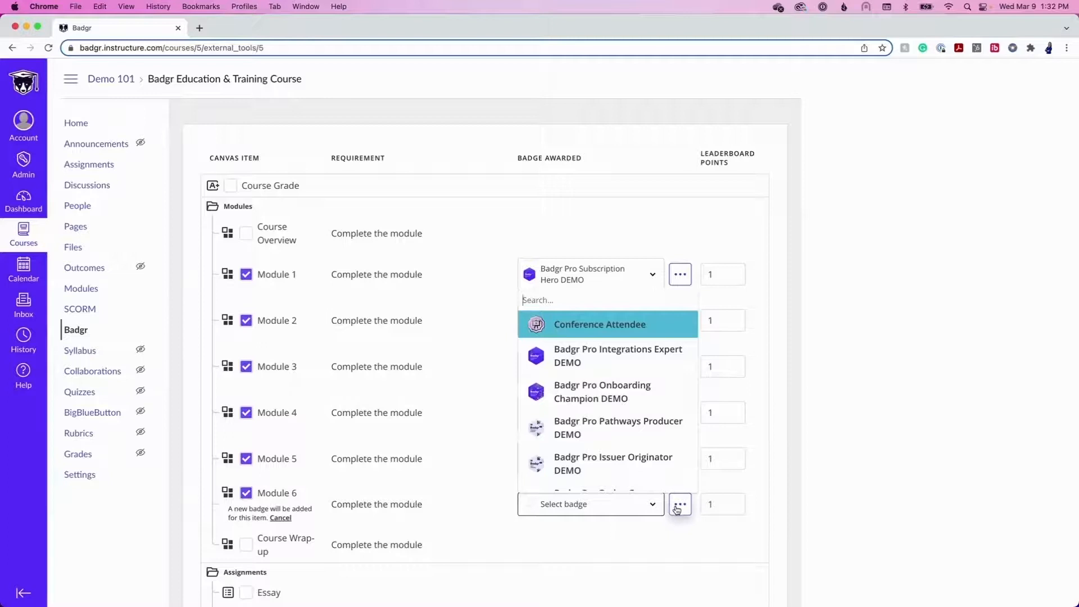
click(680, 503)
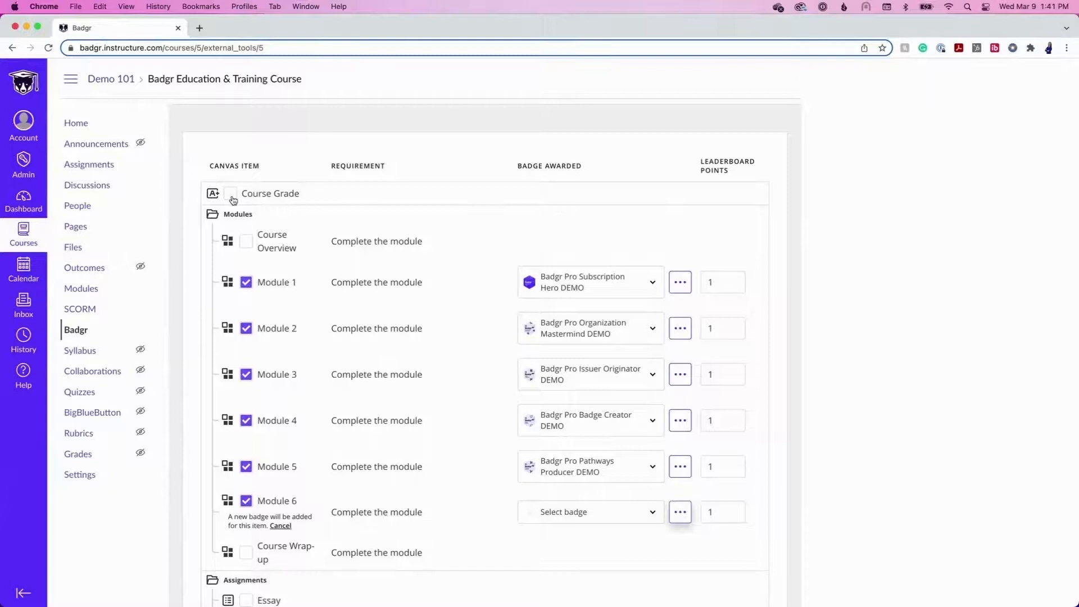
Tick Course Grade, set its requirement type to Complete item, and view its badge choices.
click(230, 194)
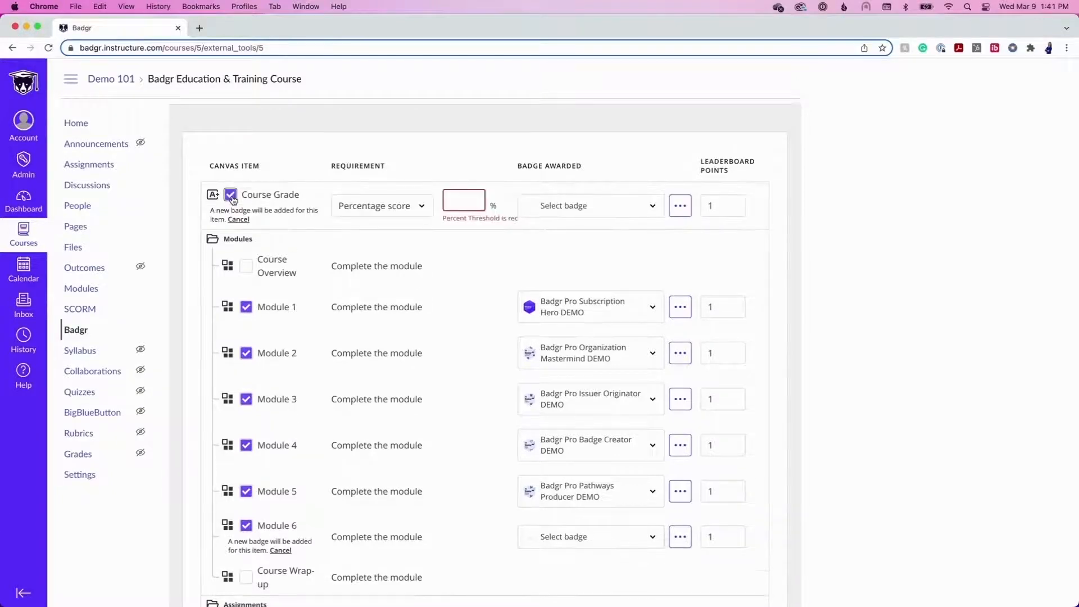
click(381, 205)
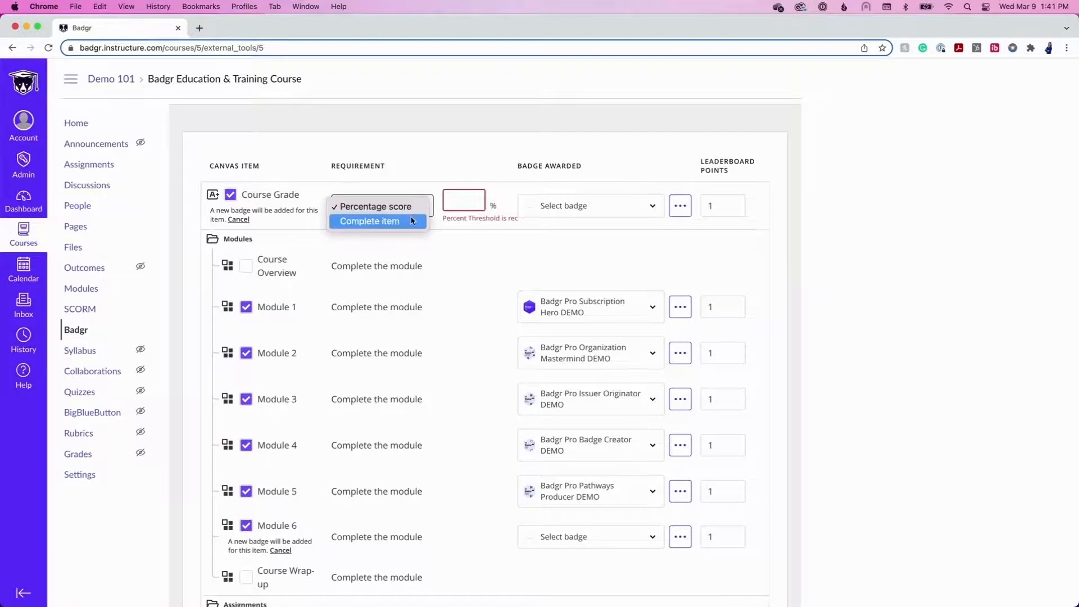
click(370, 221)
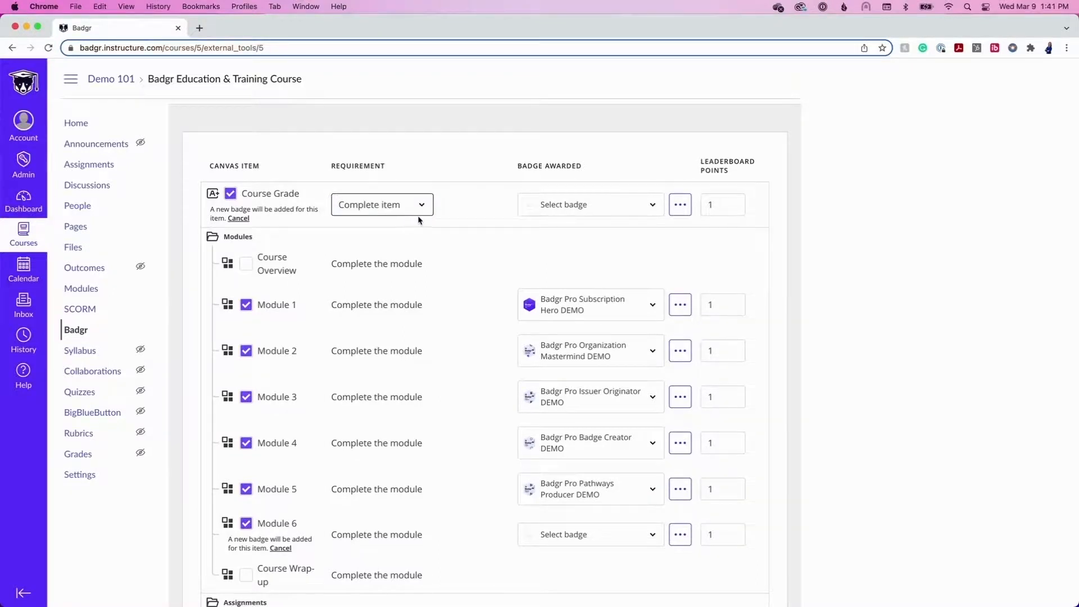
mouse_move(620, 214)
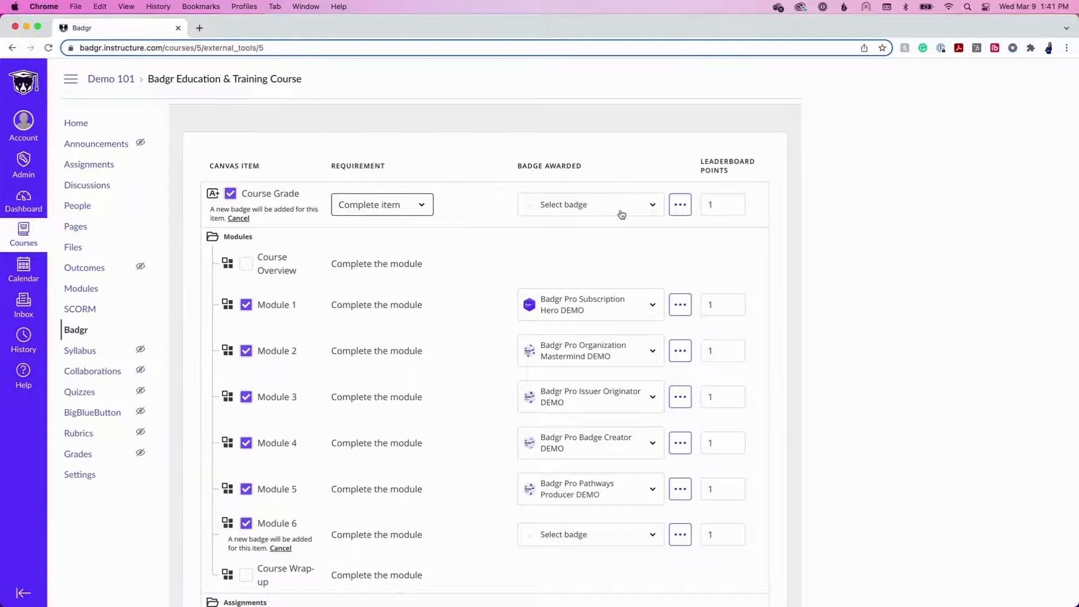
click(588, 205)
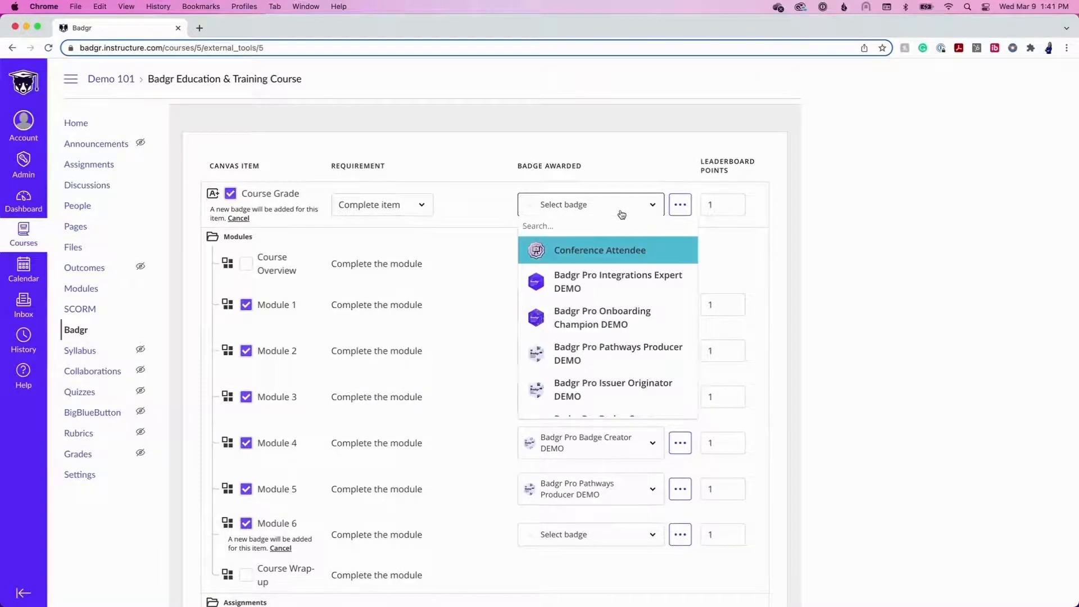
click(679, 204)
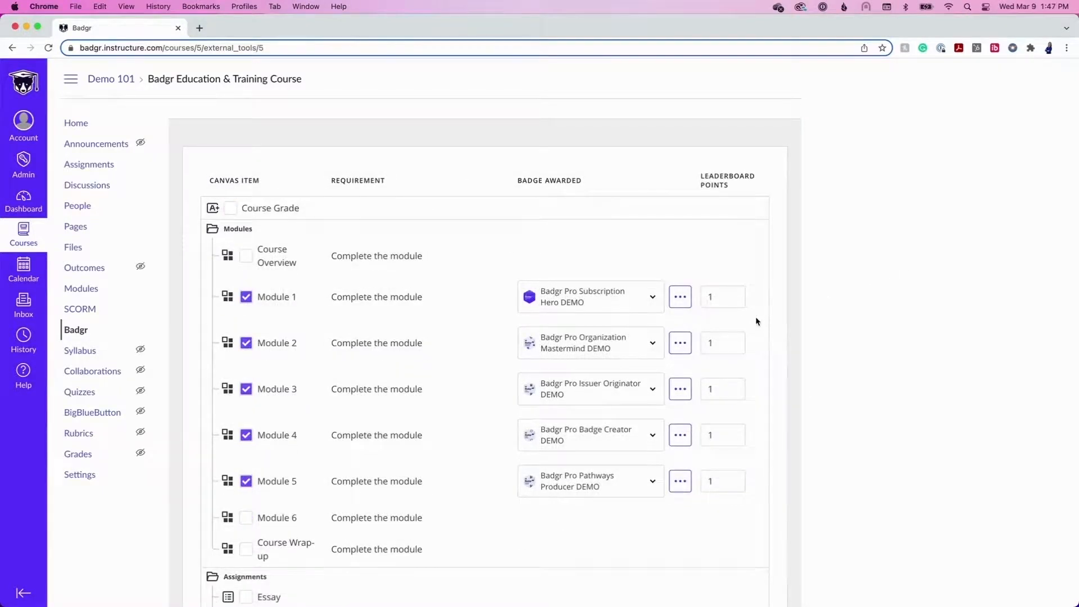
Show the requirement type options for the Course Reflection assignment.
scroll(down, 3)
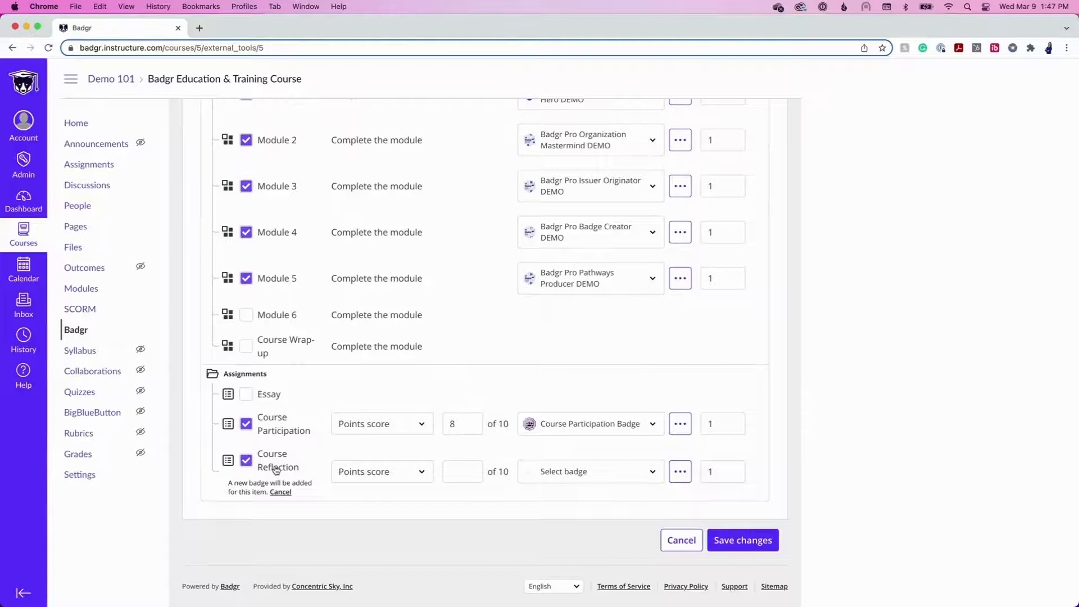
click(381, 471)
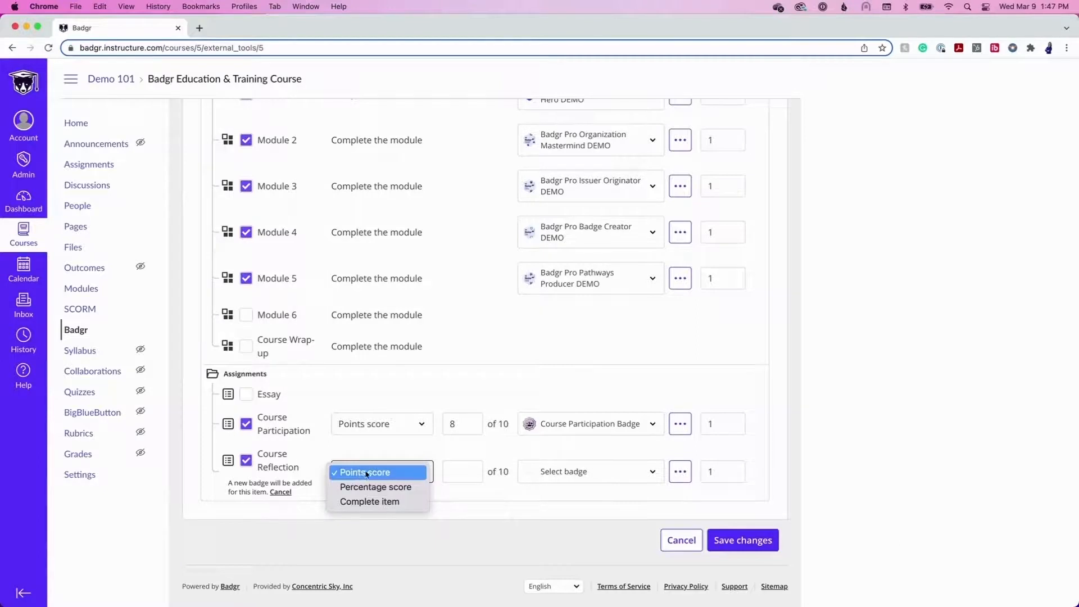
mouse_move(650, 475)
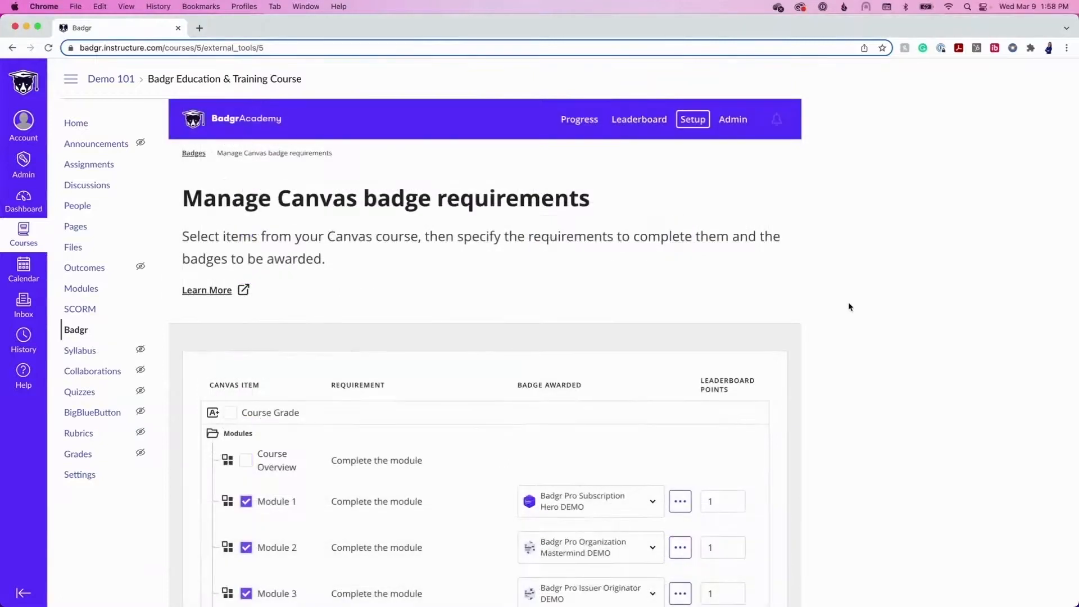
mouse_move(692, 119)
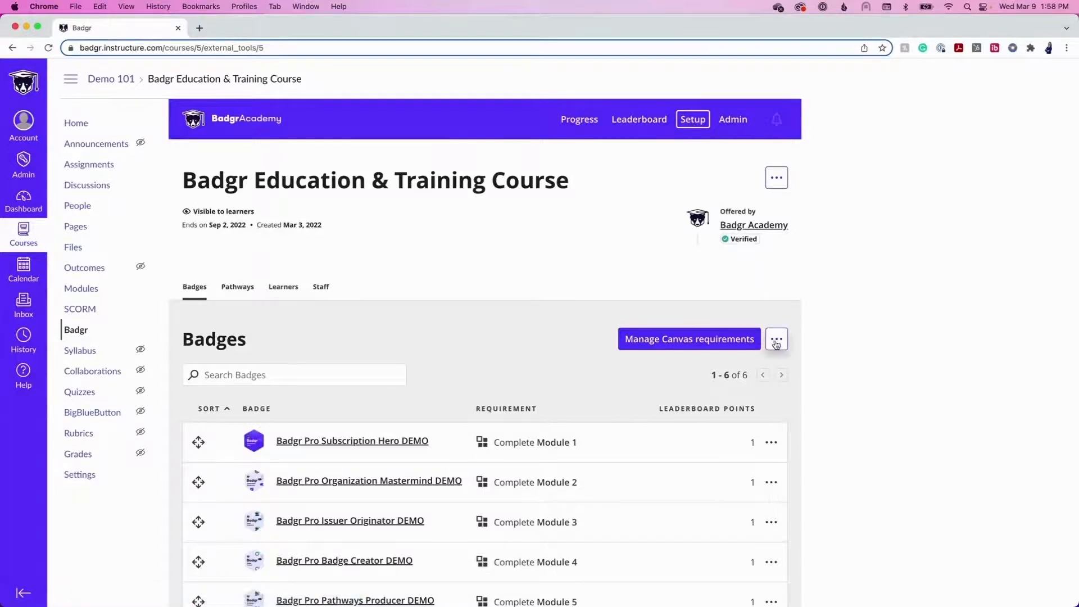
Choose Add manually awarded badge from the other badge types menu.
click(775, 338)
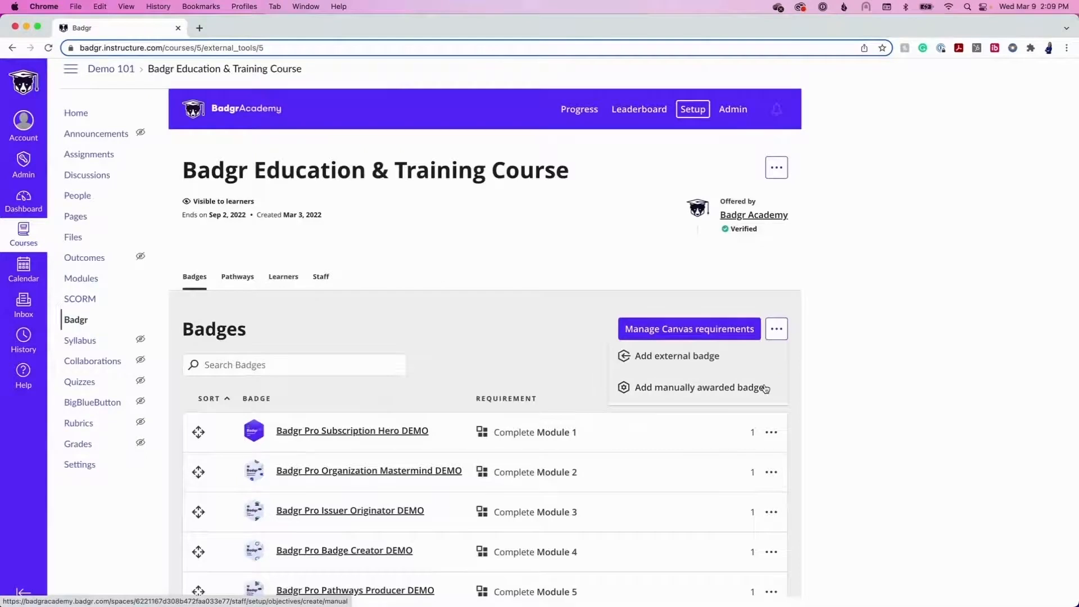
click(699, 386)
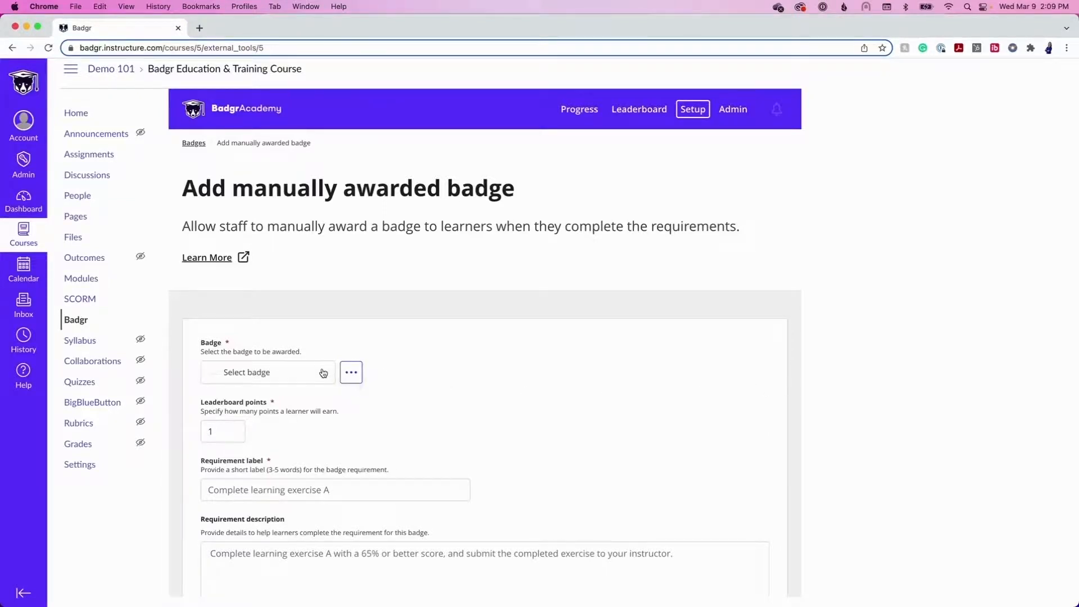
Pick Conference Attendee as the manually awarded badge and scroll through the form.
click(267, 372)
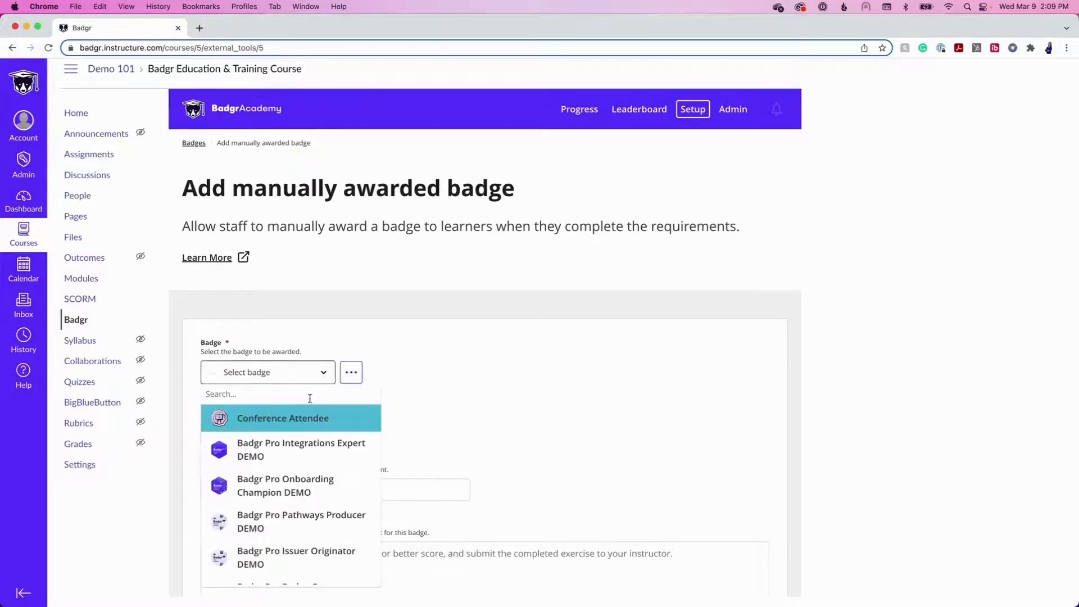
click(282, 418)
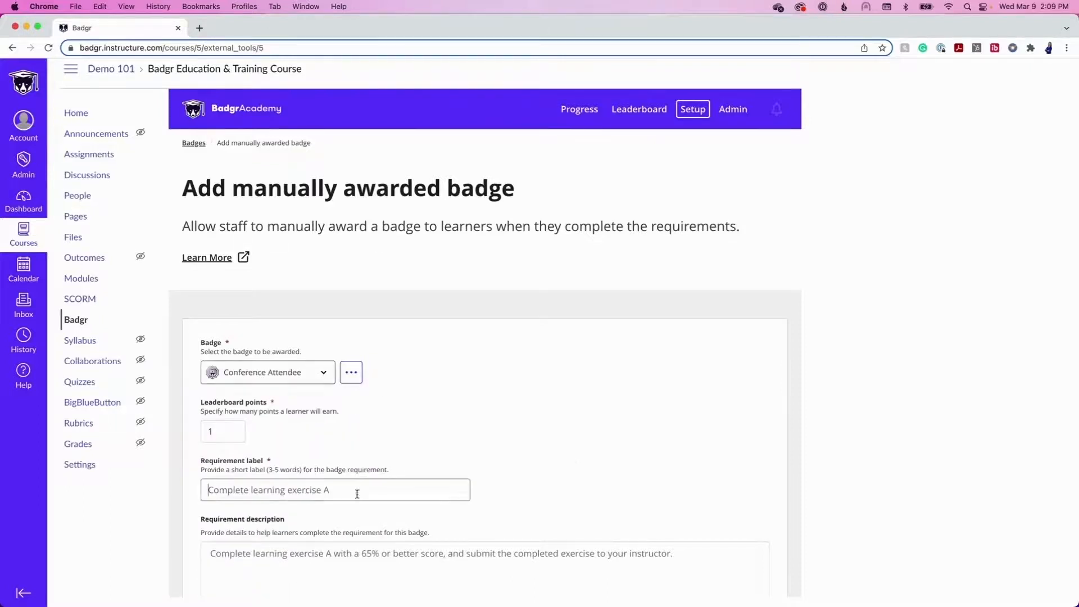
scroll(down, 3)
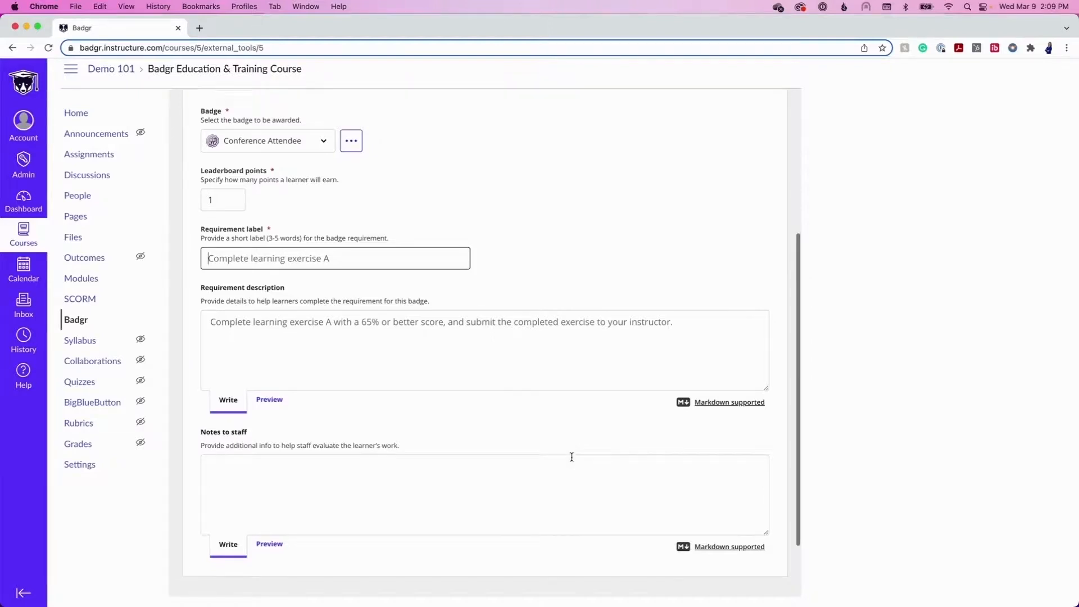
scroll(down, 3)
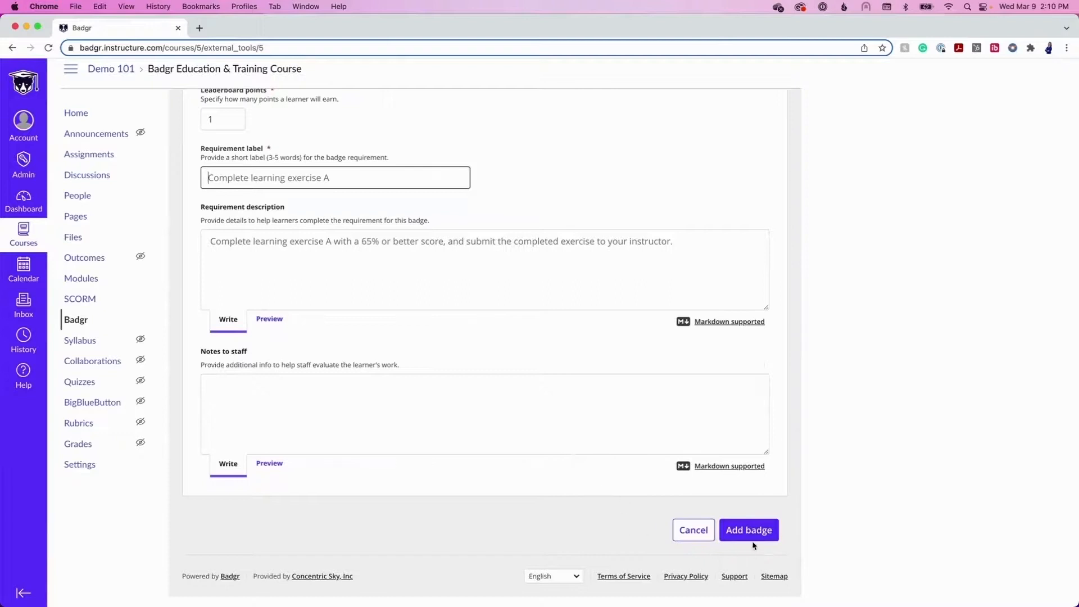
mouse_move(748, 529)
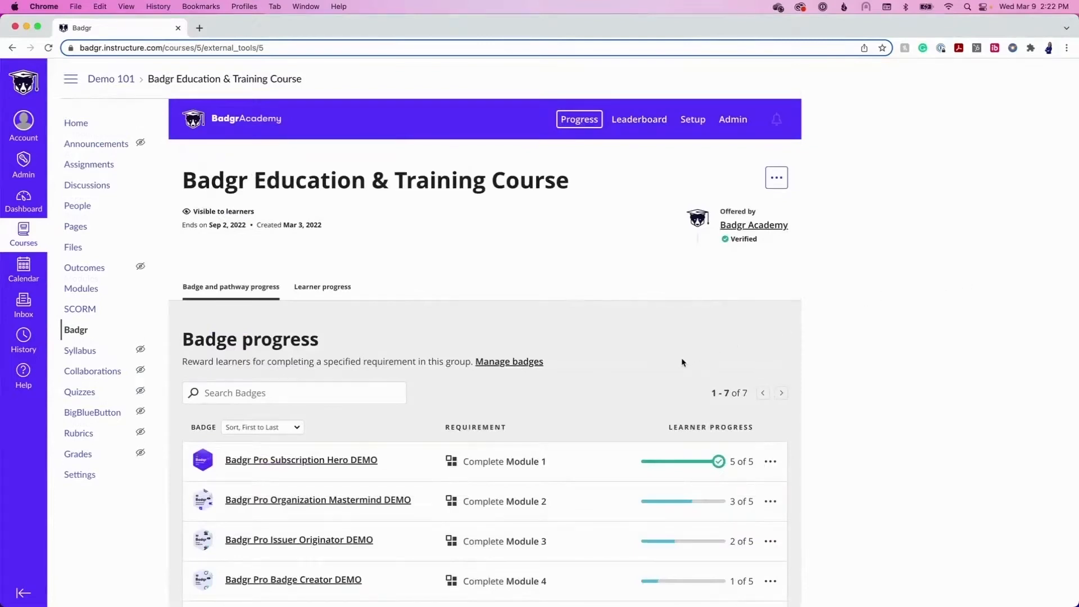
scroll(down, 3)
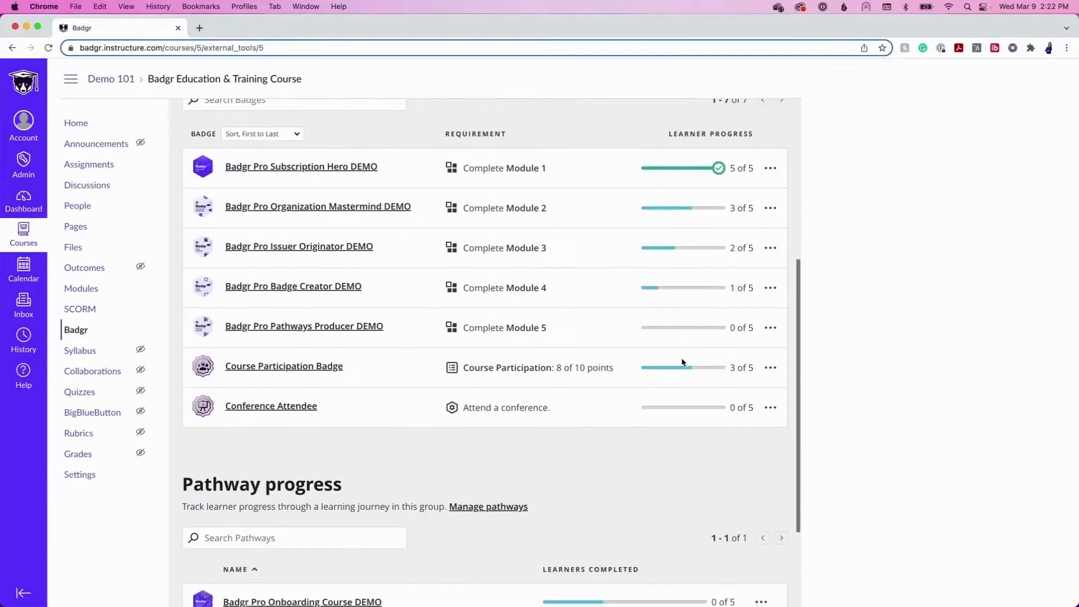
click(270, 405)
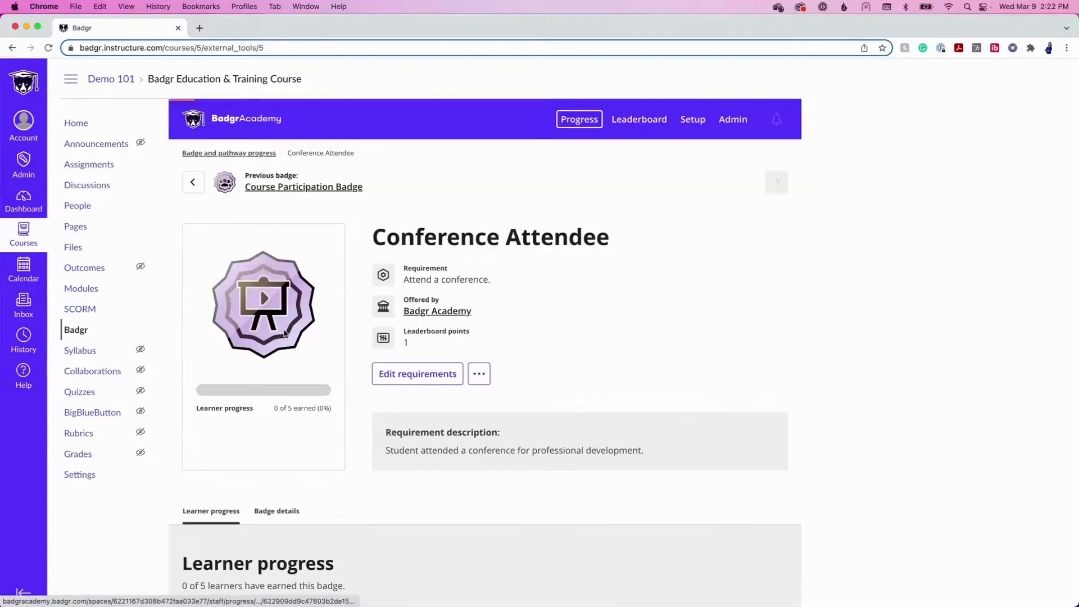
scroll(down, 3)
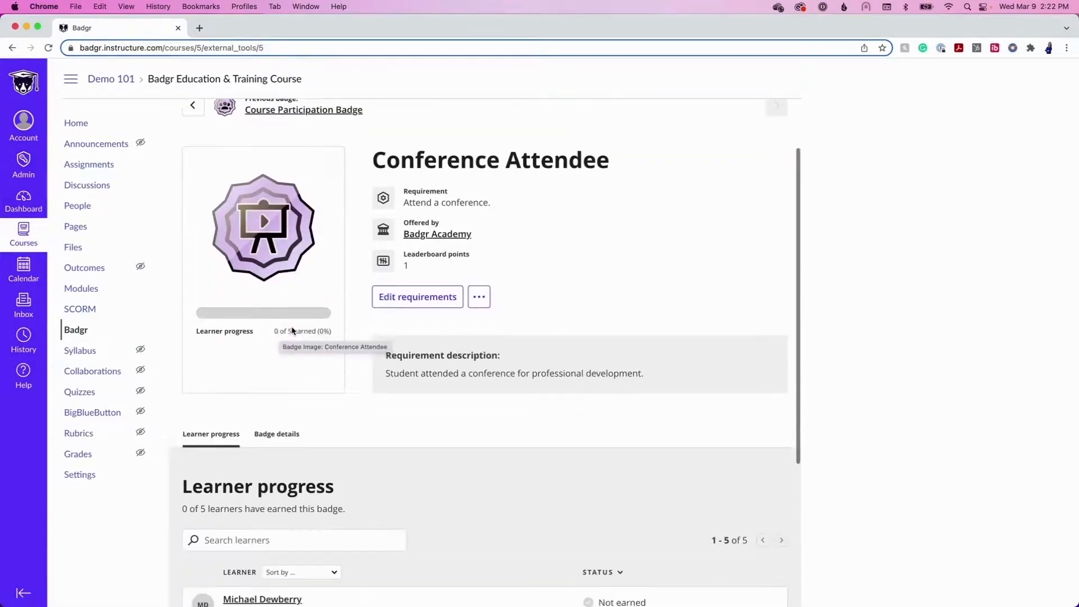
scroll(down, 3)
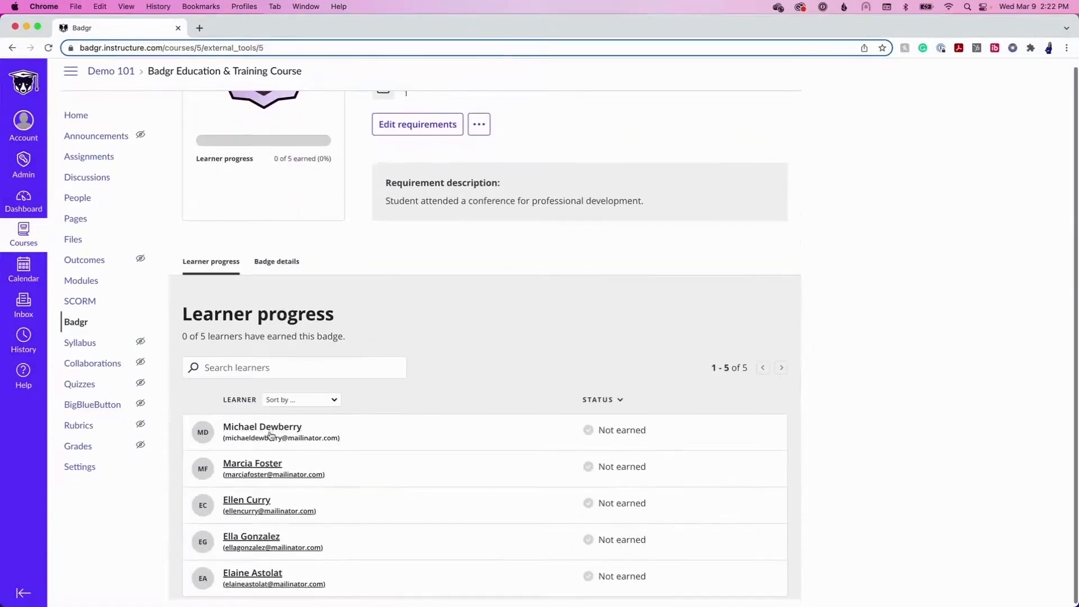
click(262, 427)
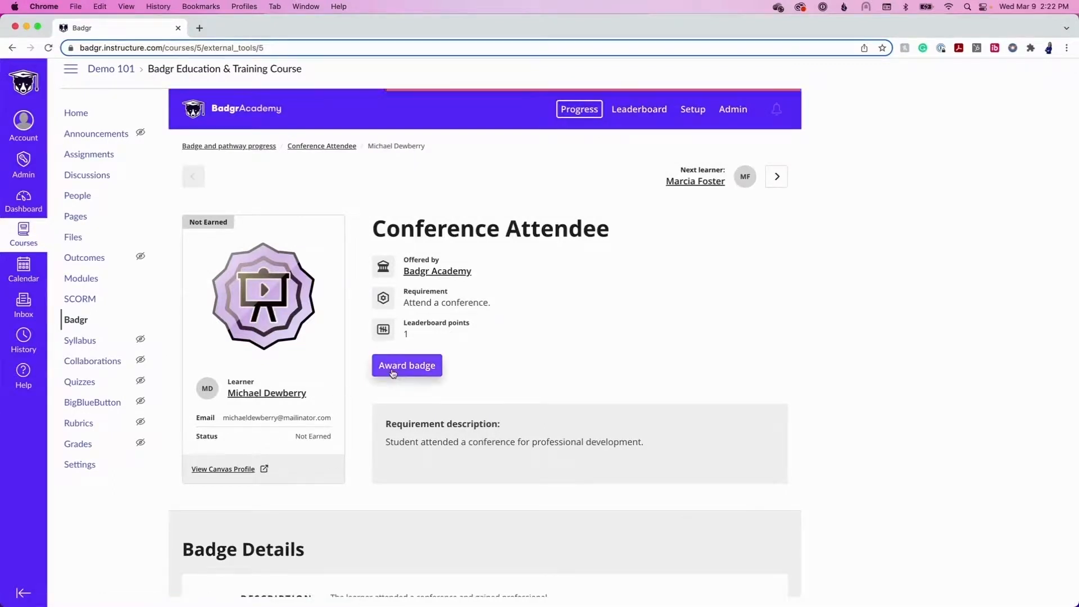
click(407, 366)
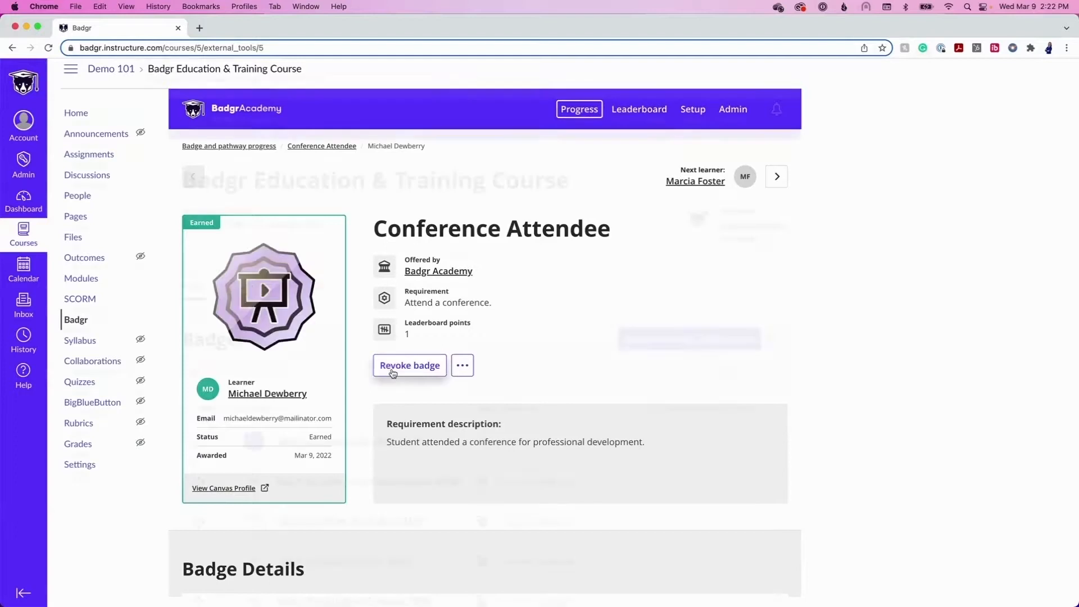
click(693, 109)
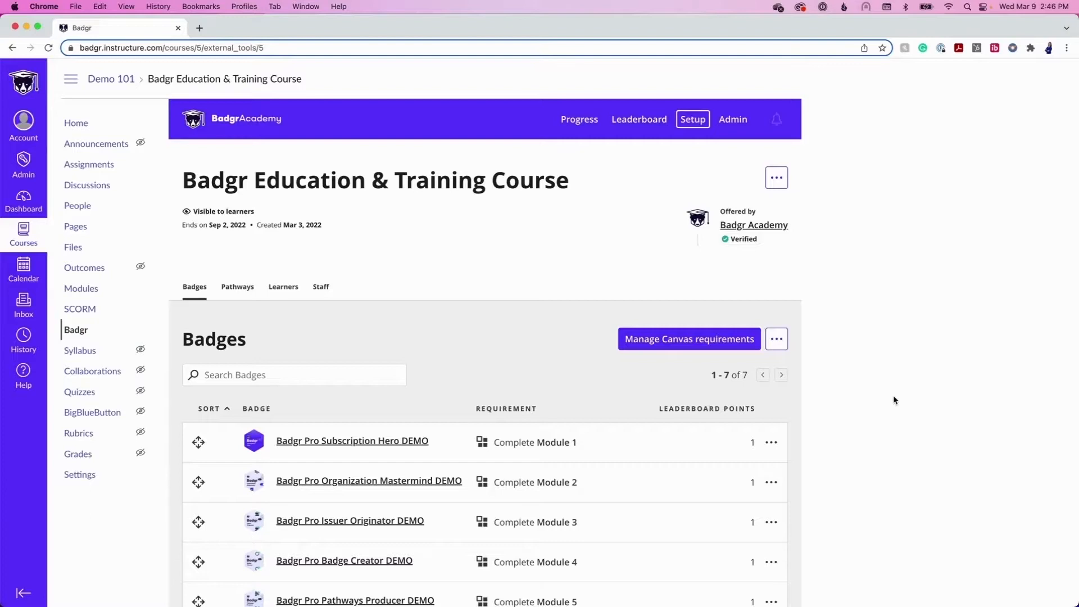
mouse_move(793, 351)
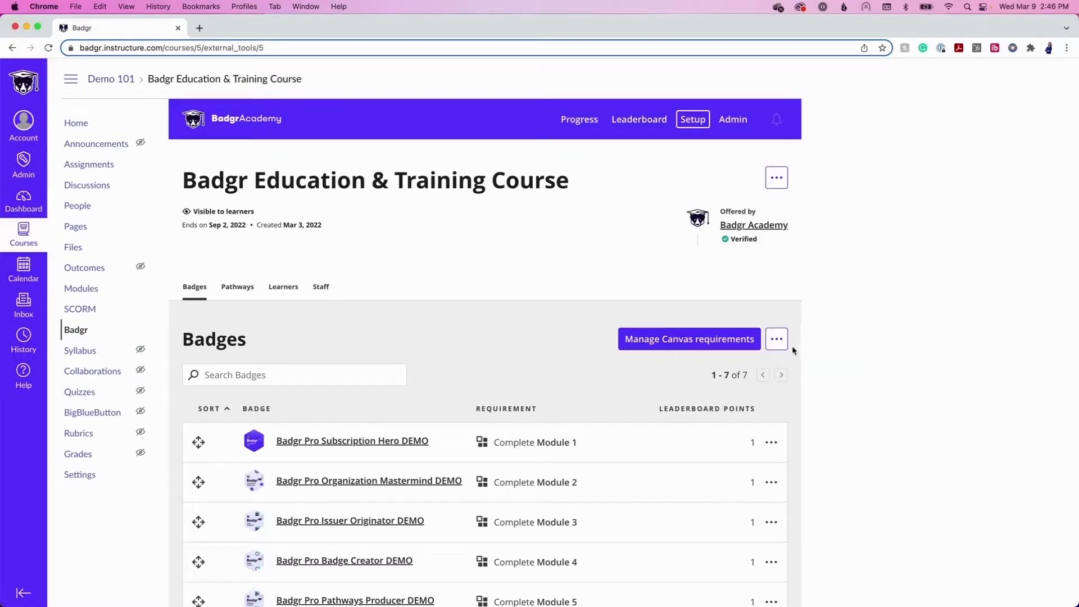
Add Badgr Pro Integrations Expert DEMO as an external badge worth 2 leaderboard points.
click(775, 338)
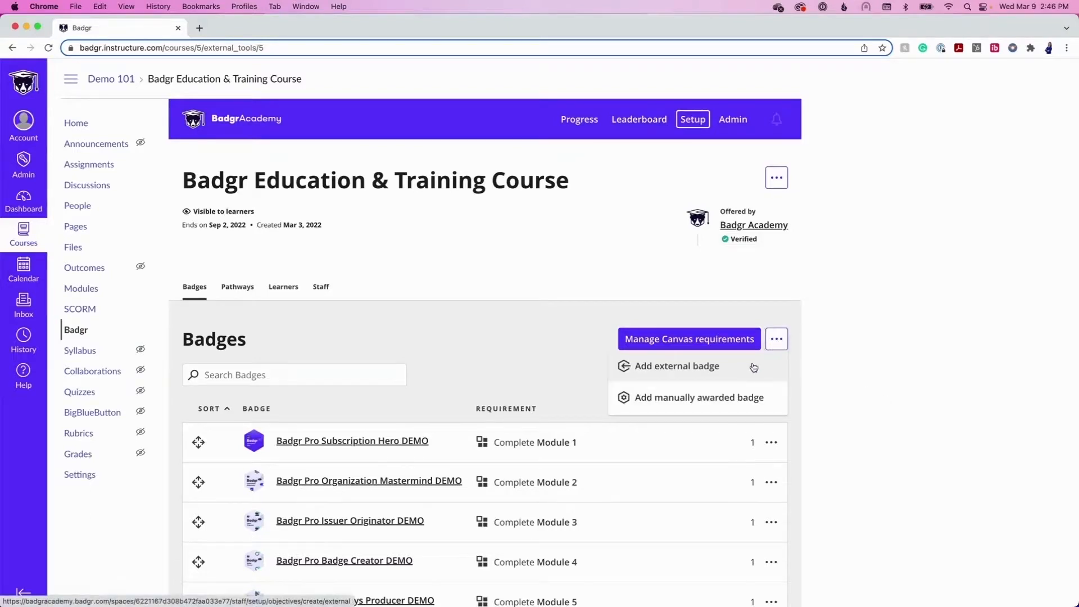
click(677, 365)
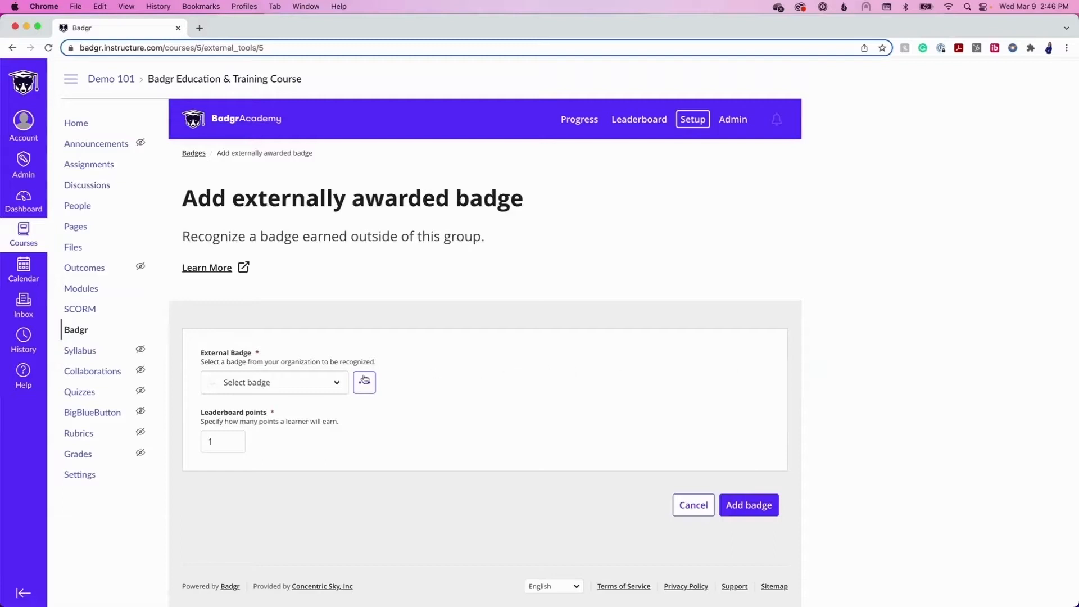
click(272, 382)
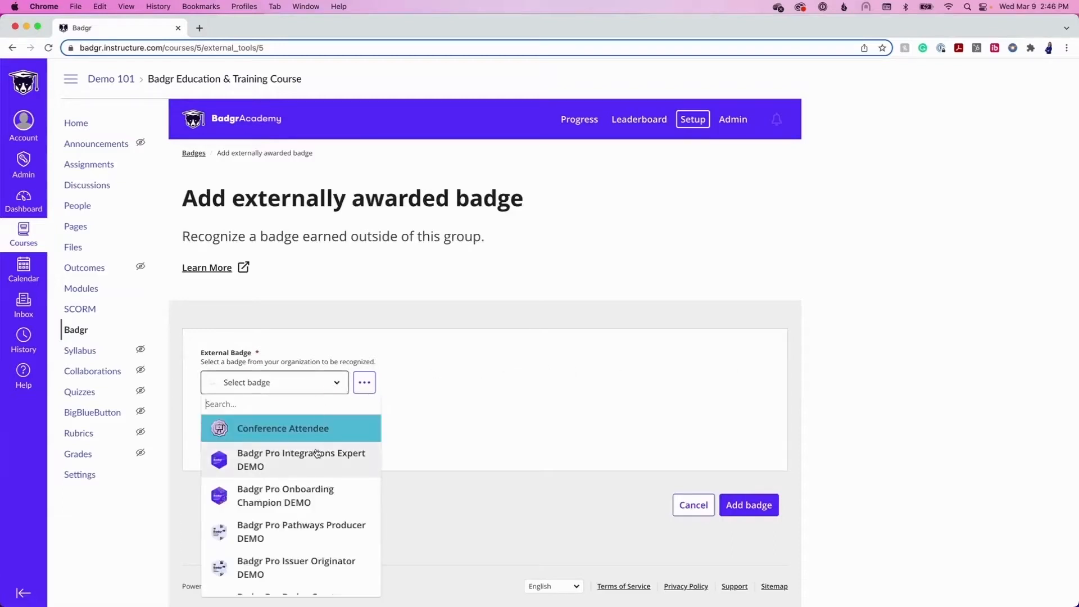
click(300, 459)
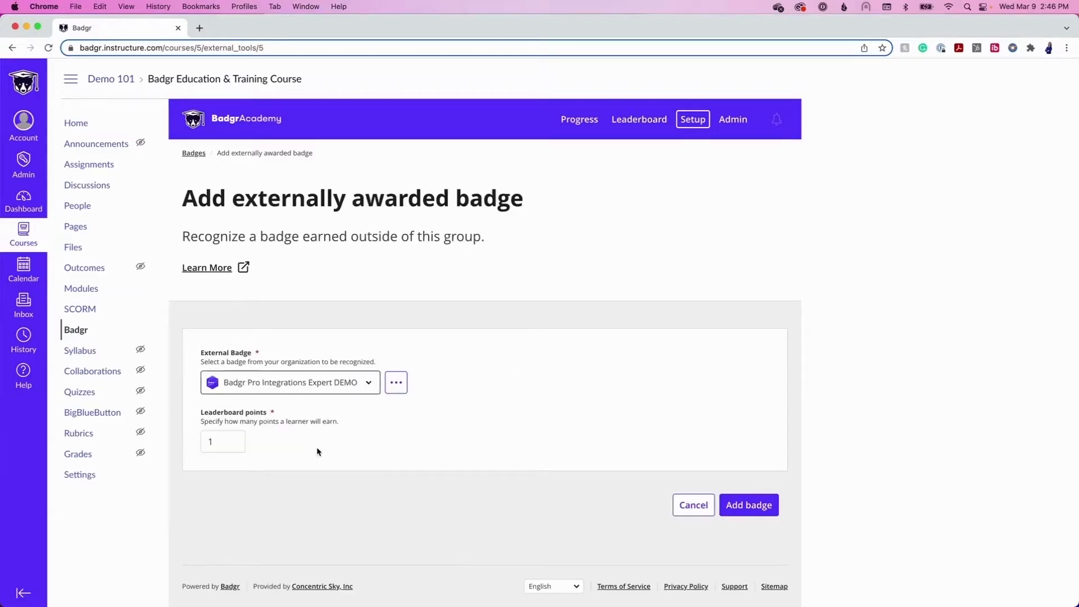
mouse_move(248, 440)
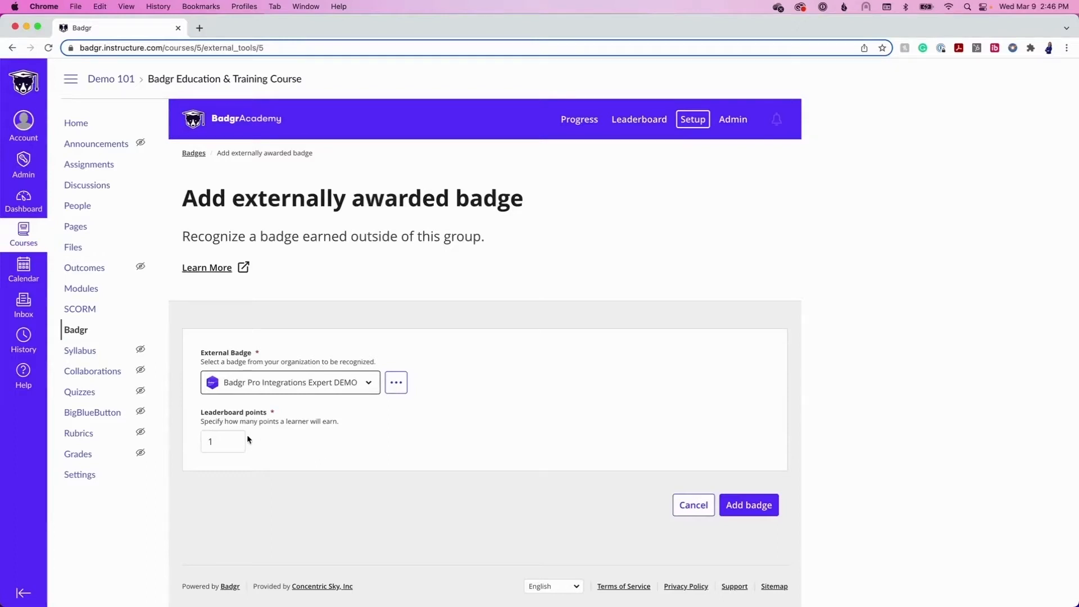
click(235, 438)
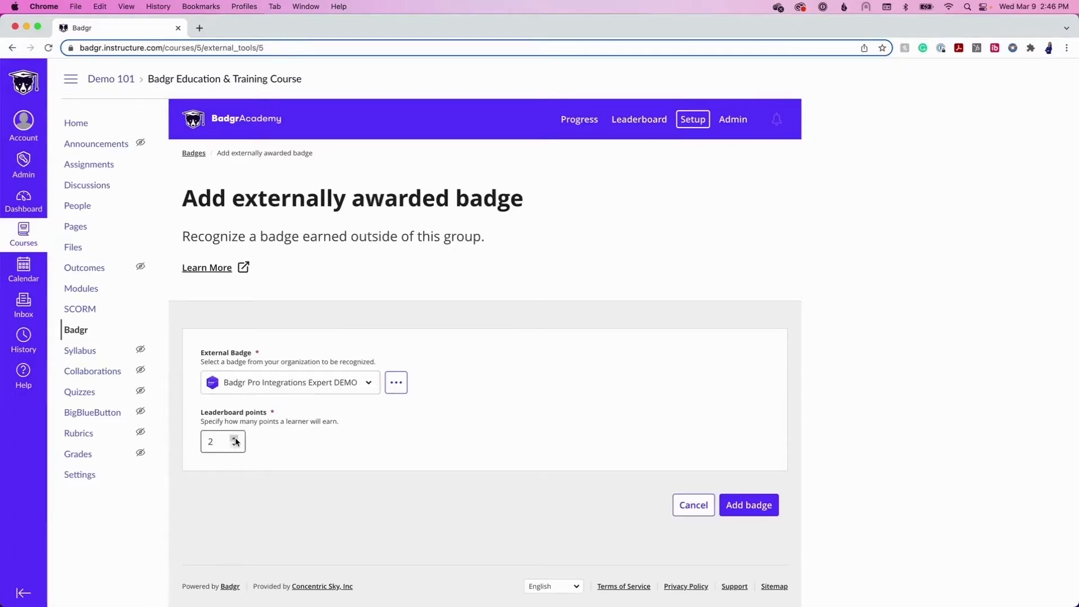
mouse_move(353, 460)
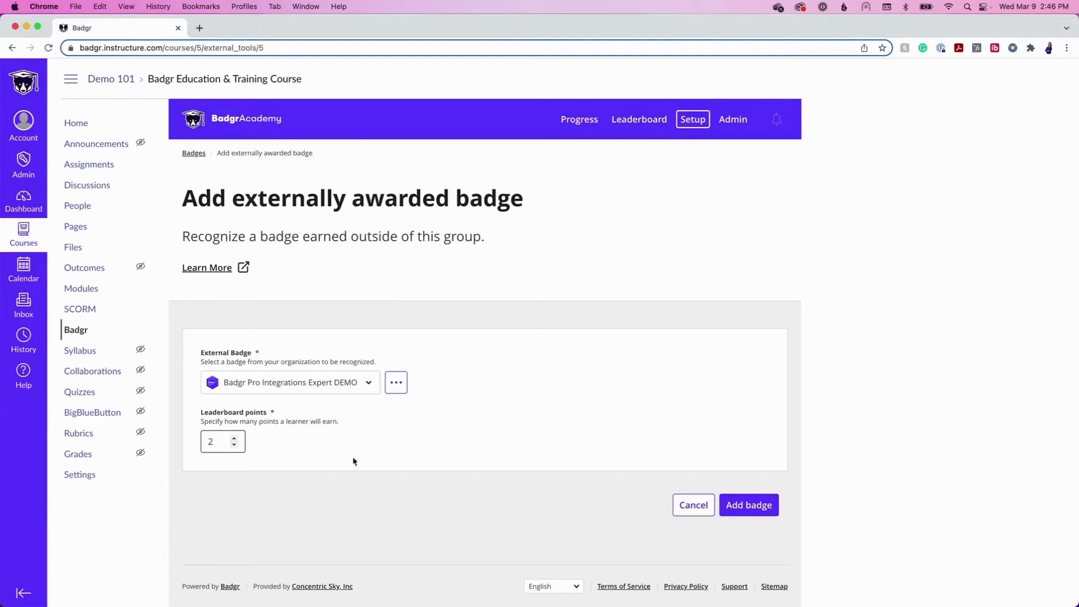
mouse_move(747, 505)
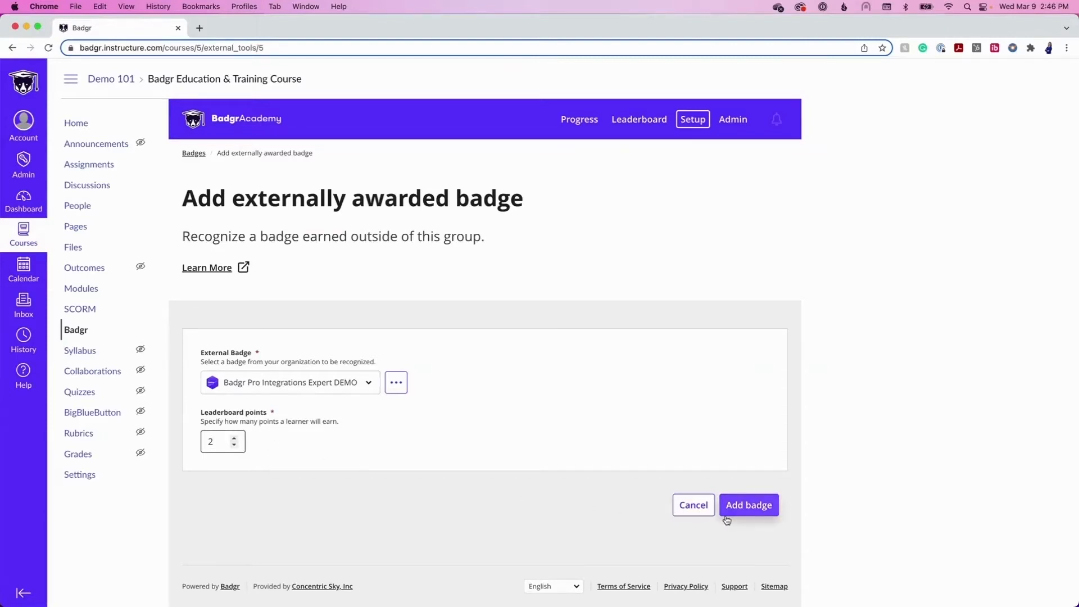
click(748, 504)
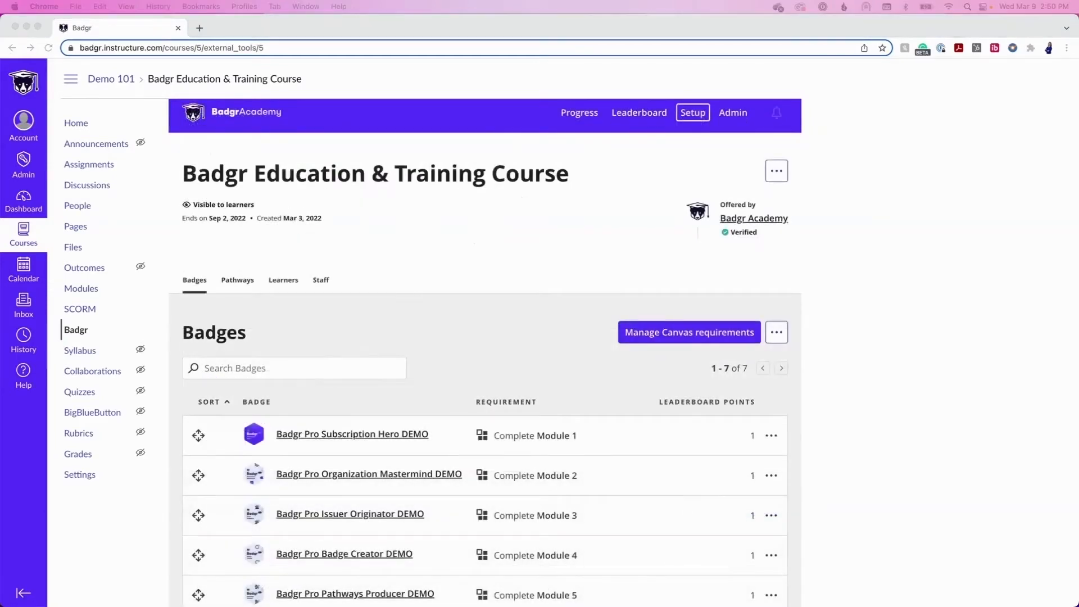